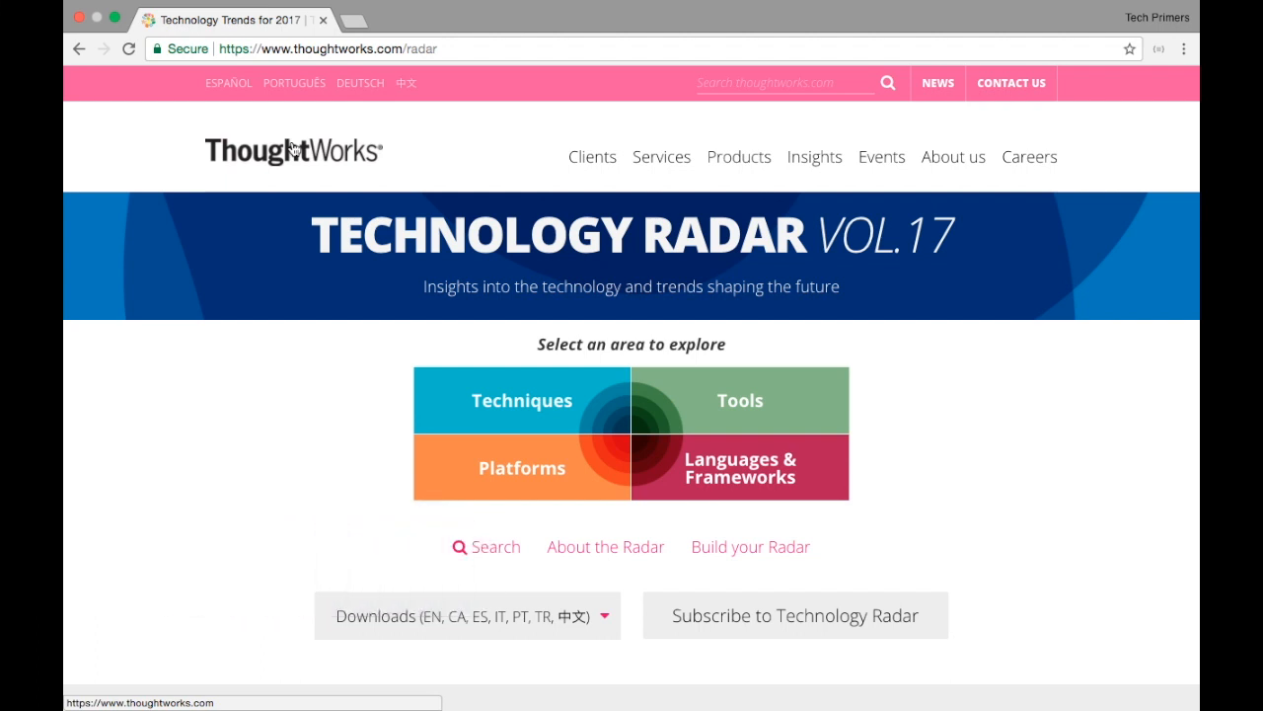
Scroll down the ThoughtWorks radar page toward the Downloads section.
click(335, 47)
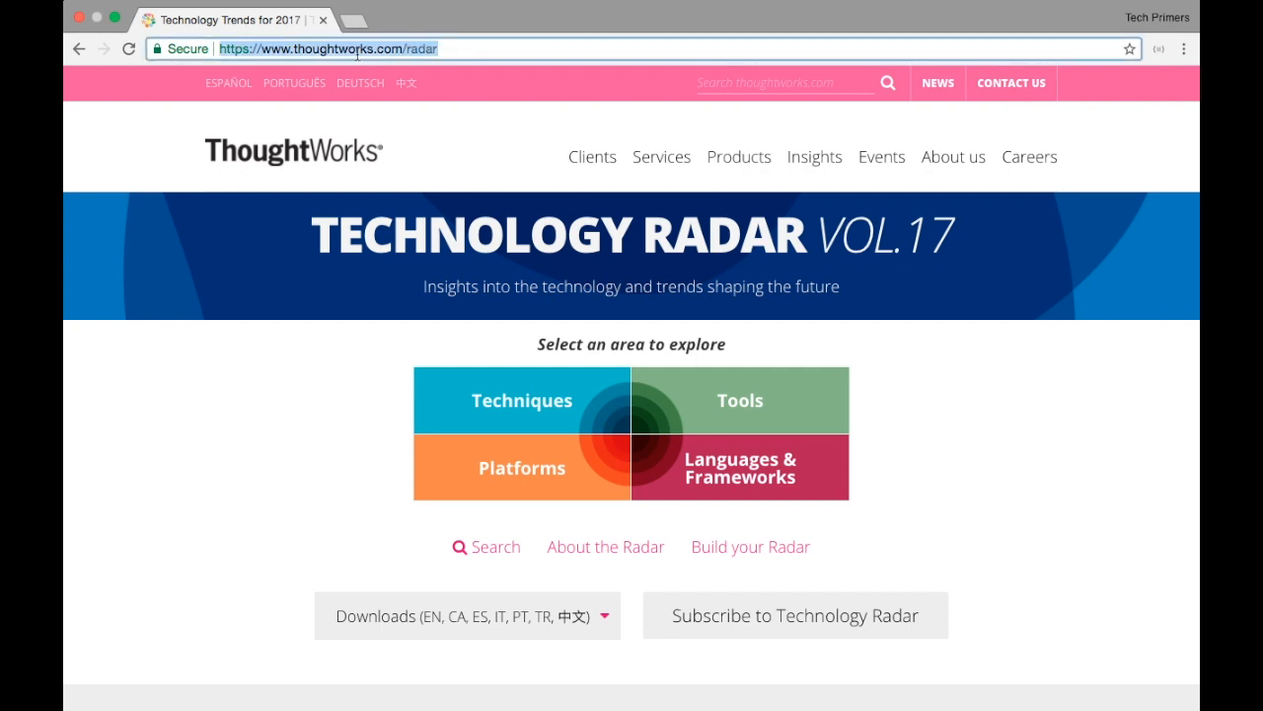
mouse_move(568, 332)
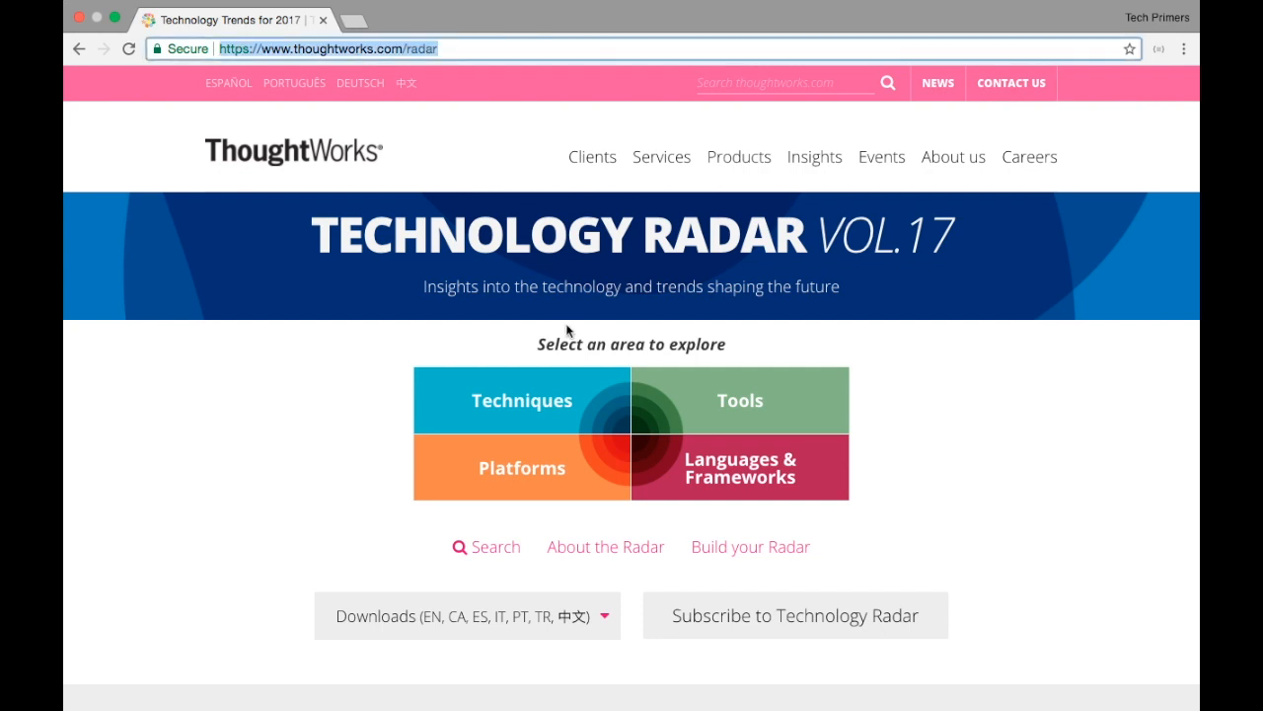
scroll(down, 3)
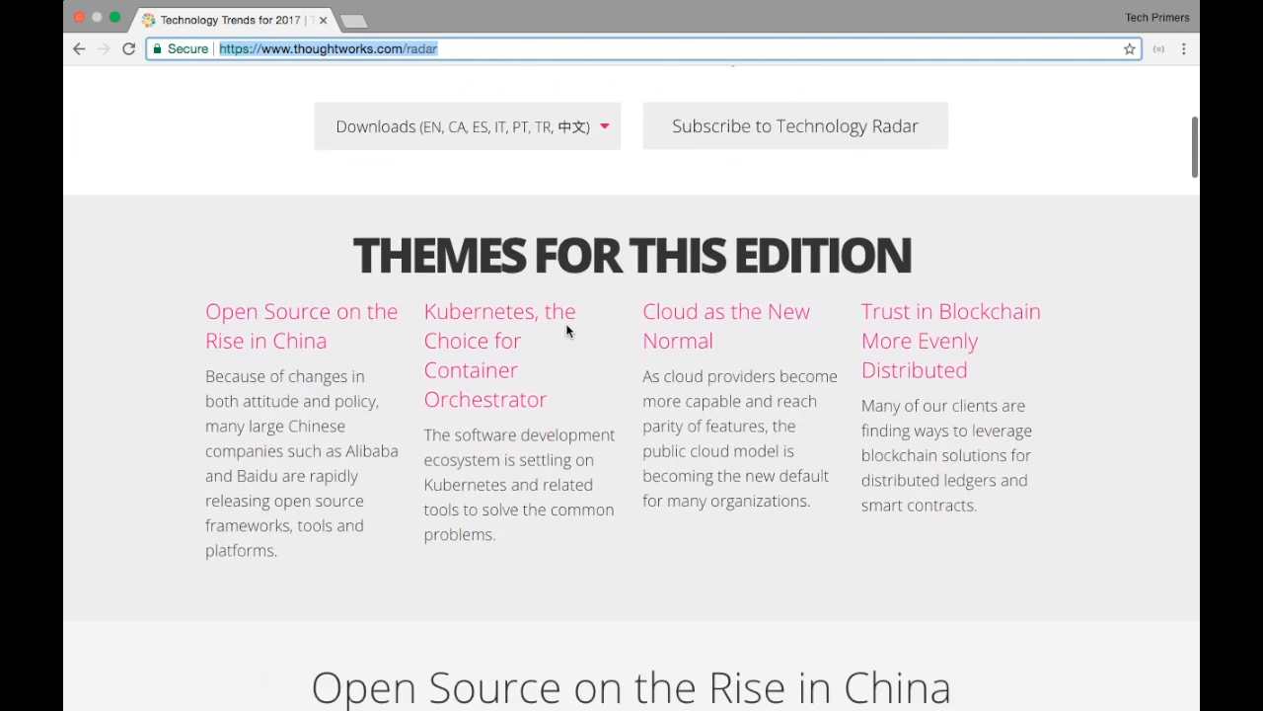
scroll(down, 3)
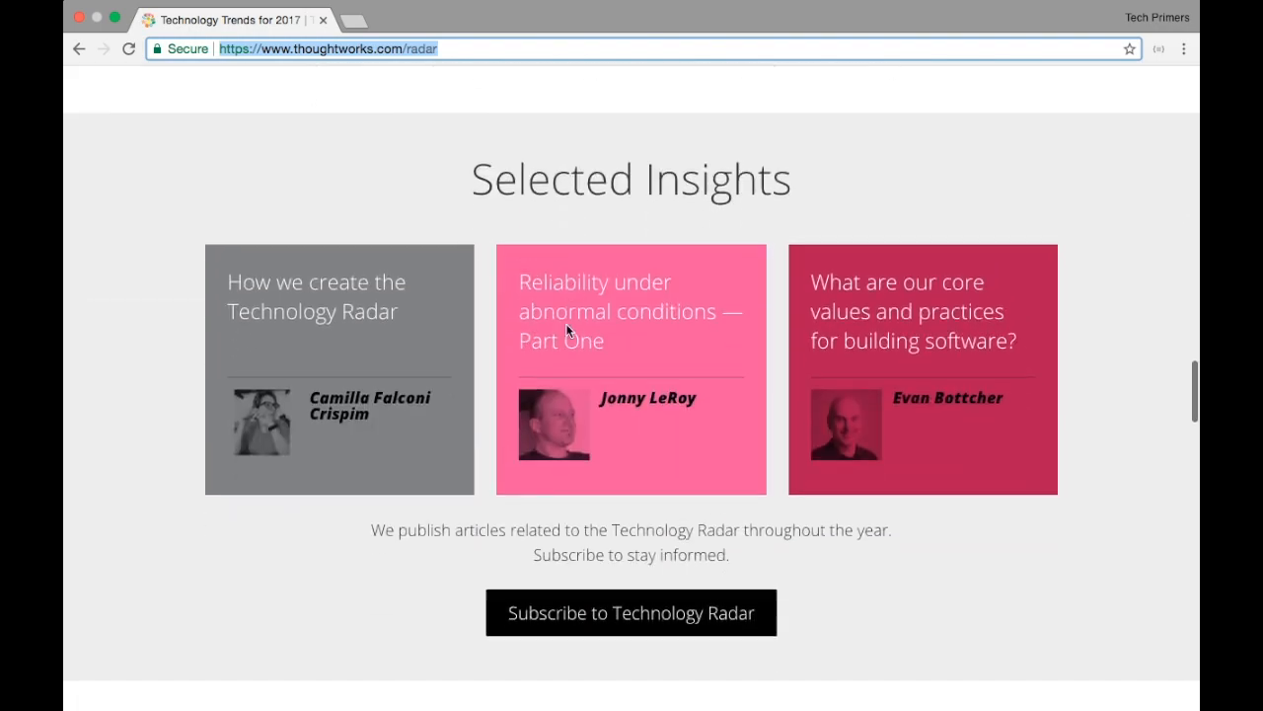
scroll(down, 3)
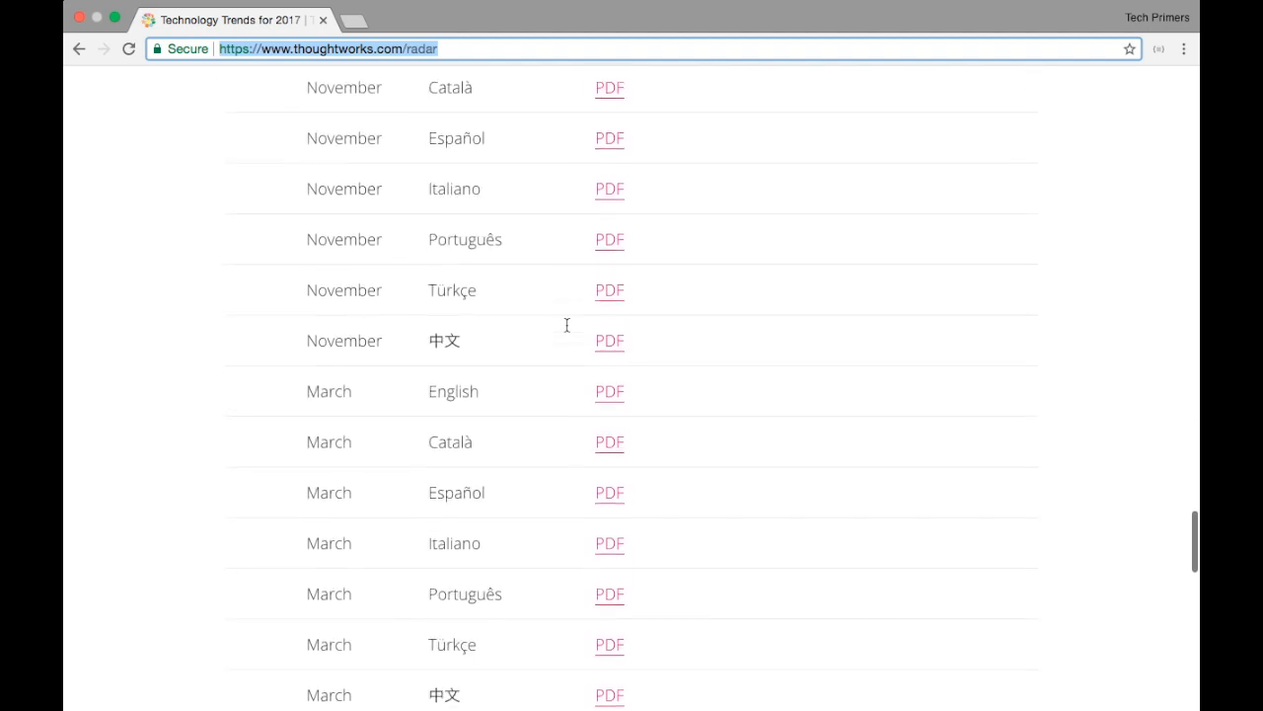
scroll(up, 3)
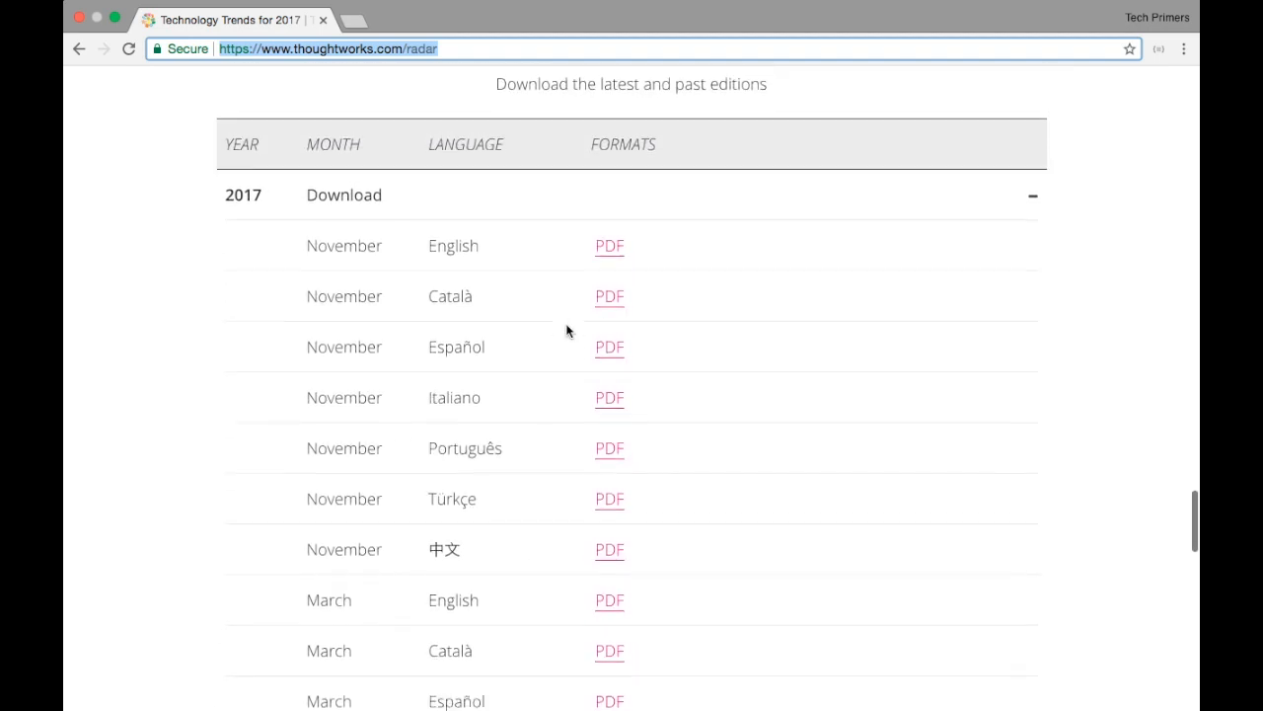
scroll(down, 3)
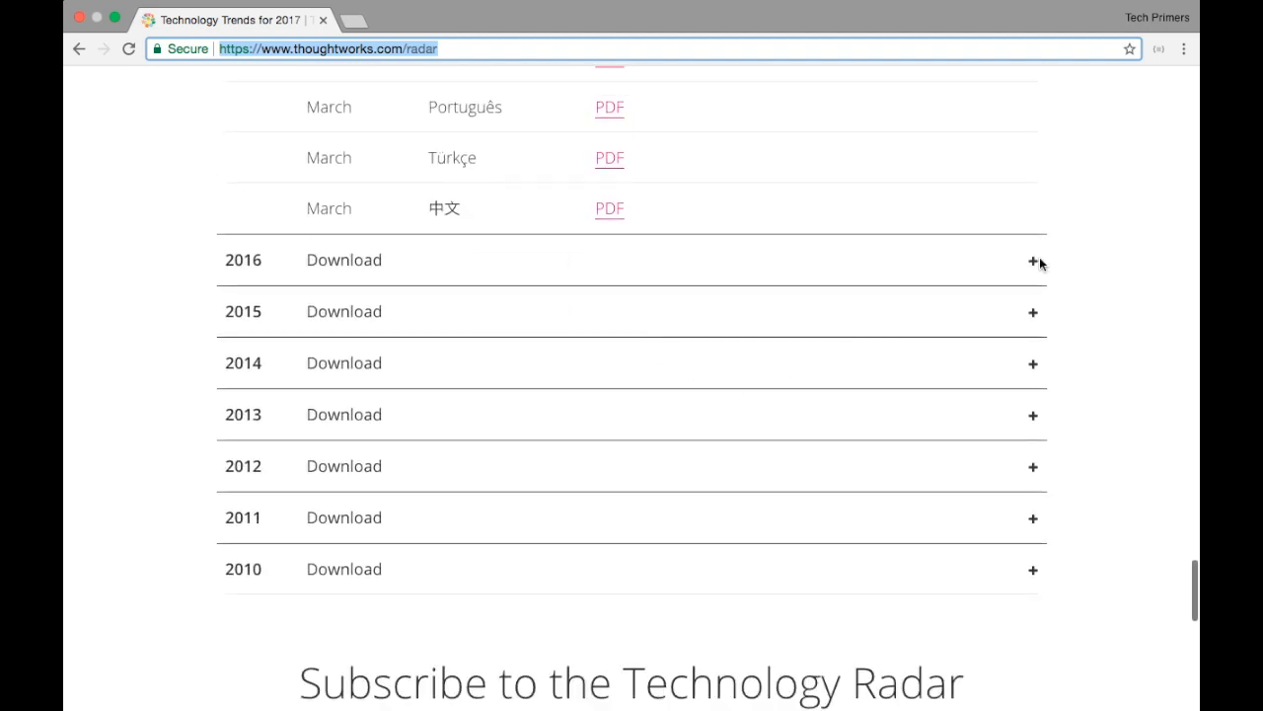
scroll(down, 3)
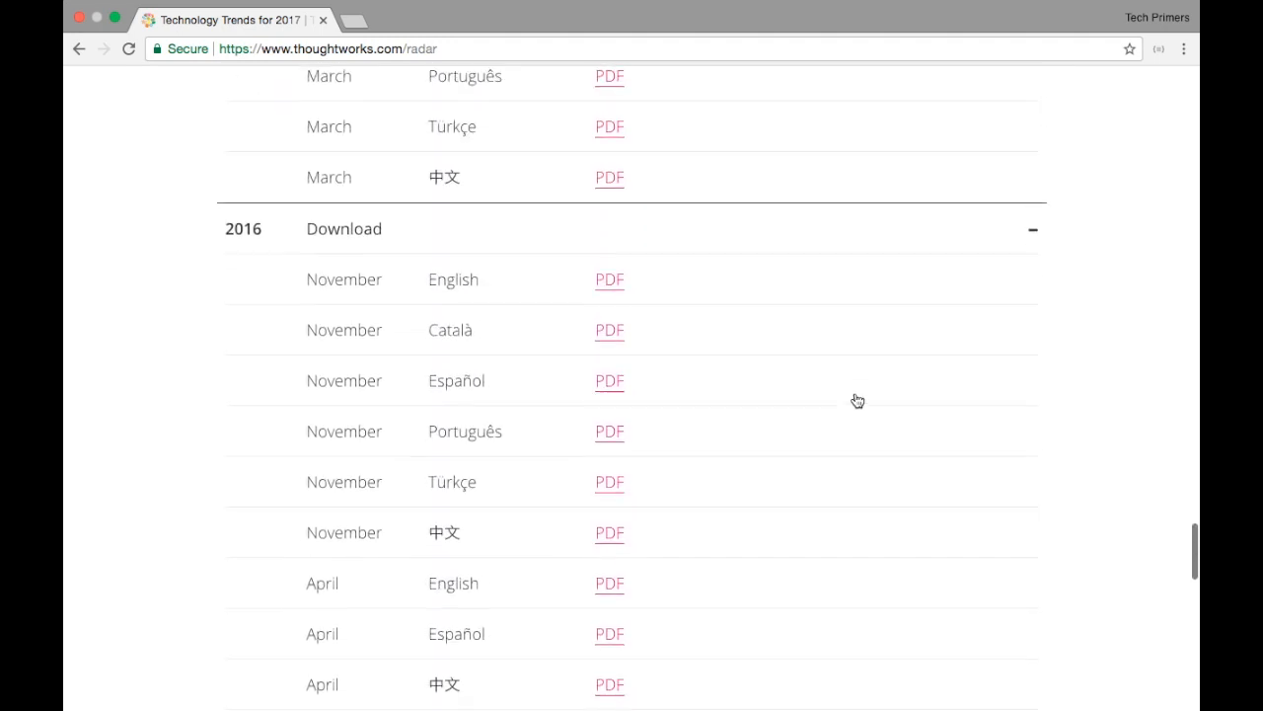
scroll(down, 3)
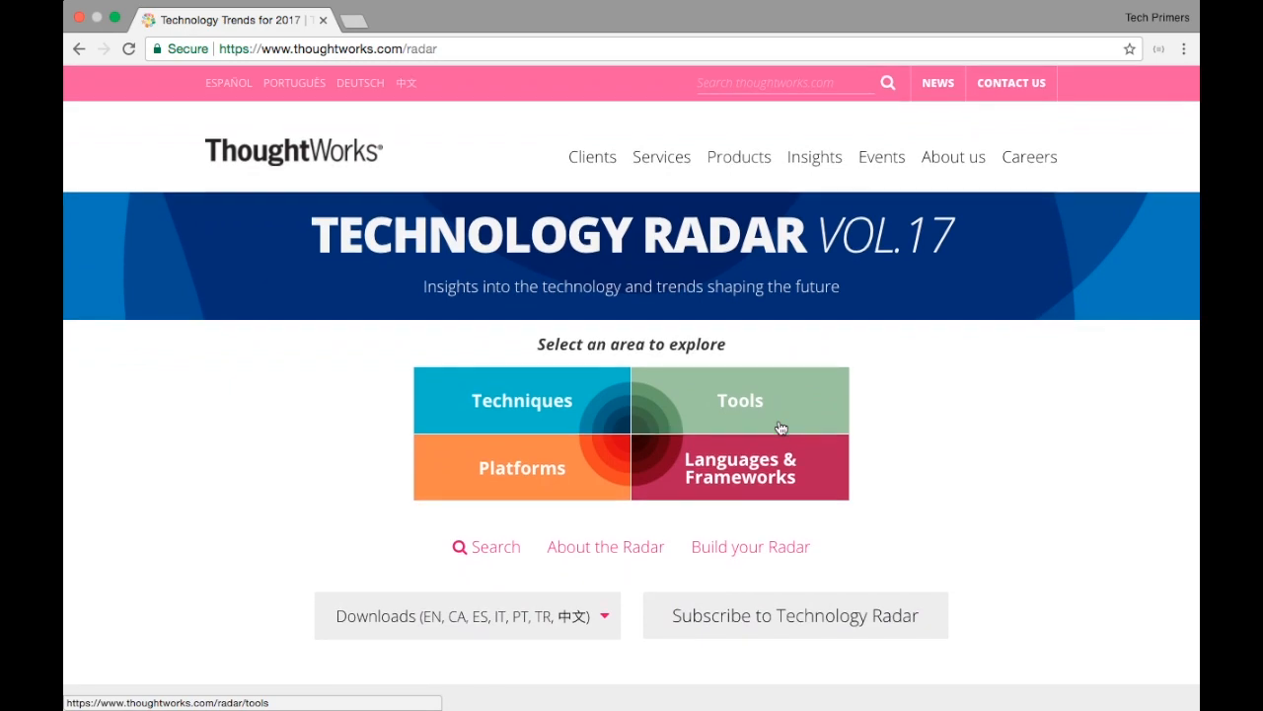
Reach the Downloads table and request the 2017 November English radar PDF.
scroll(down, 3)
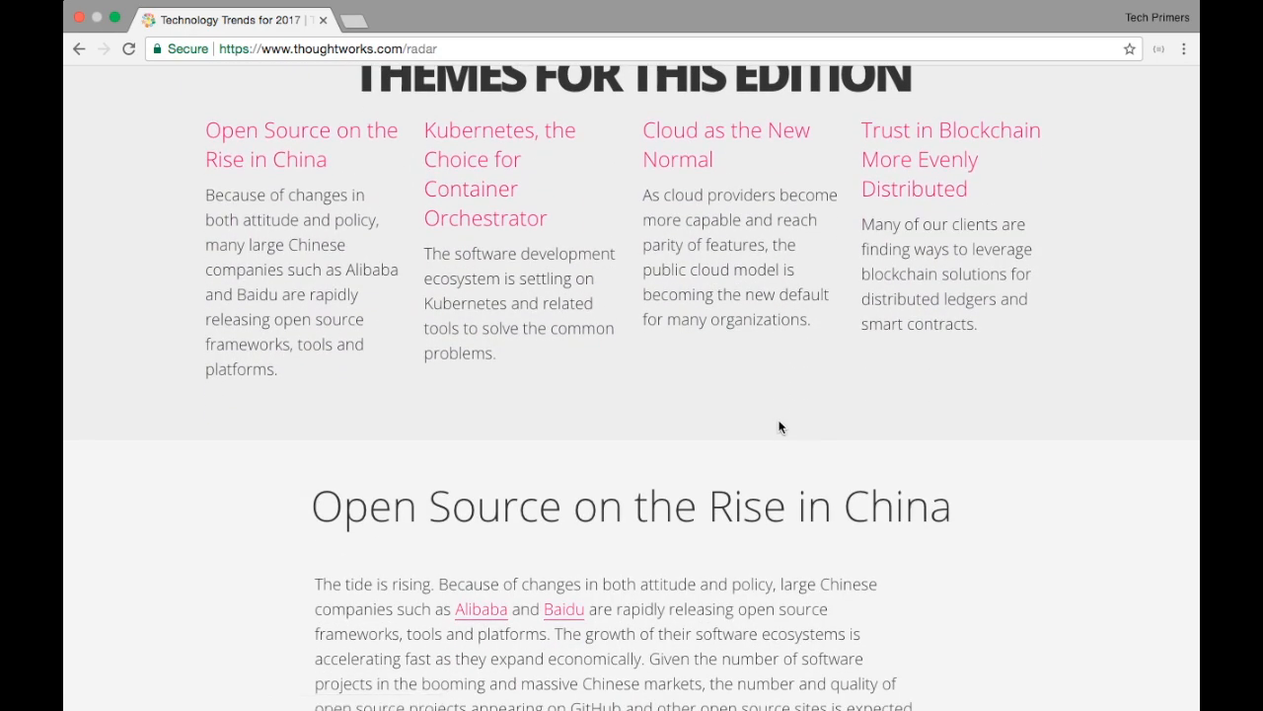
scroll(down, 3)
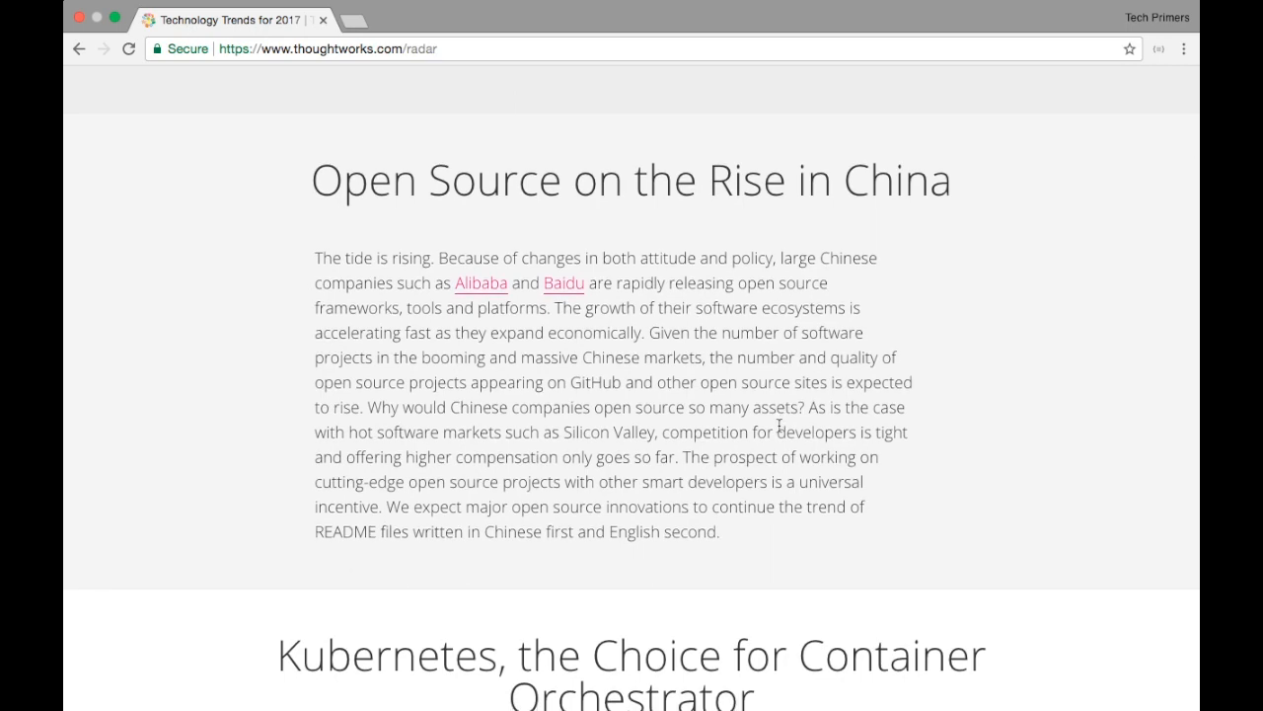
scroll(down, 3)
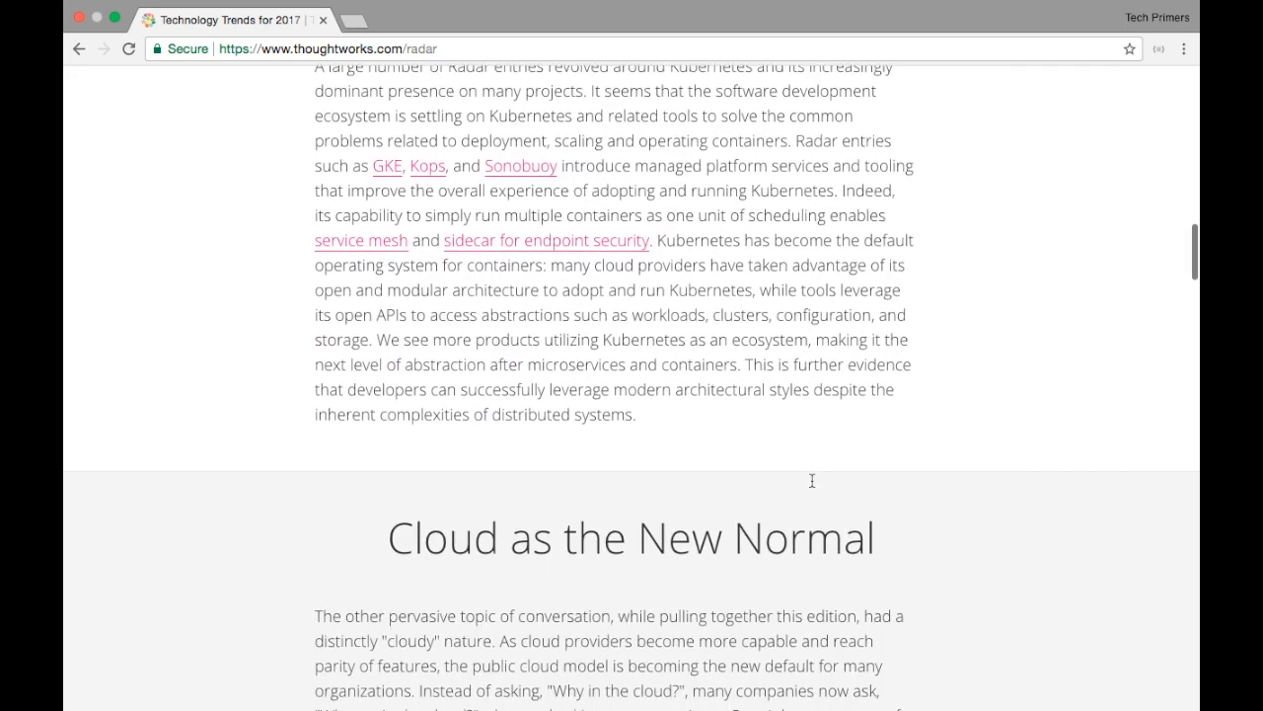
scroll(down, 3)
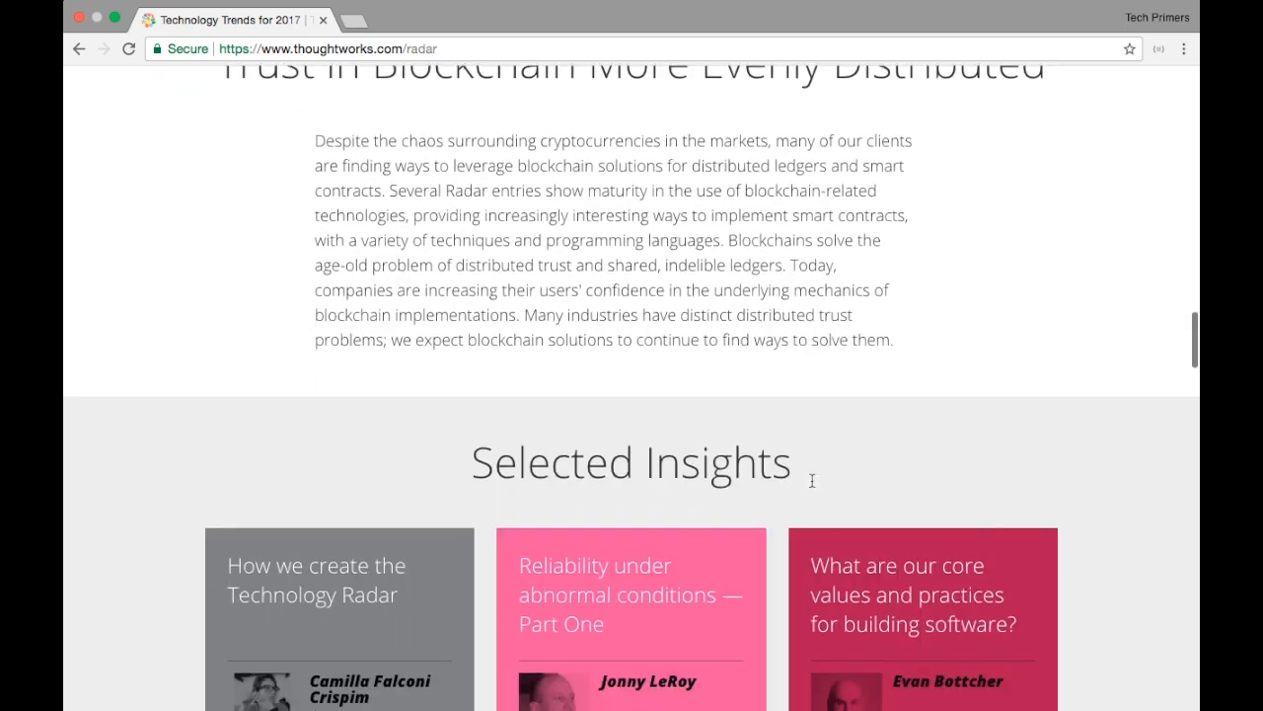
scroll(down, 3)
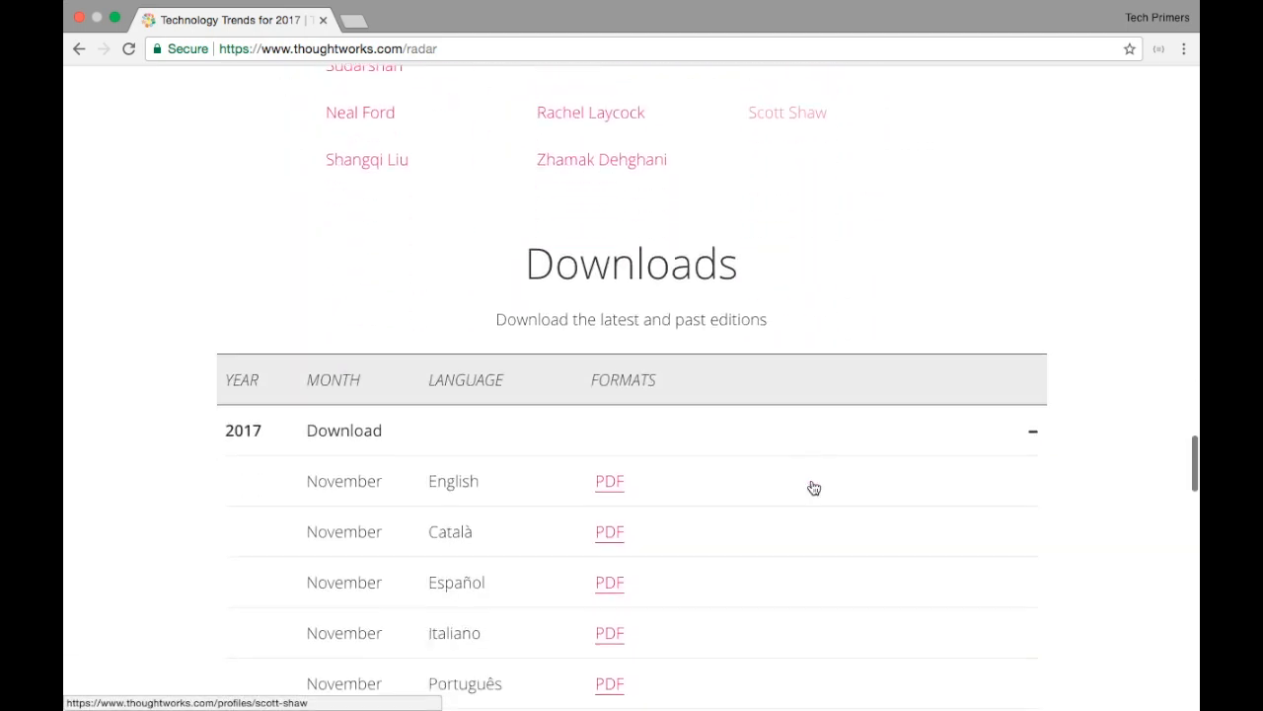
scroll(down, 3)
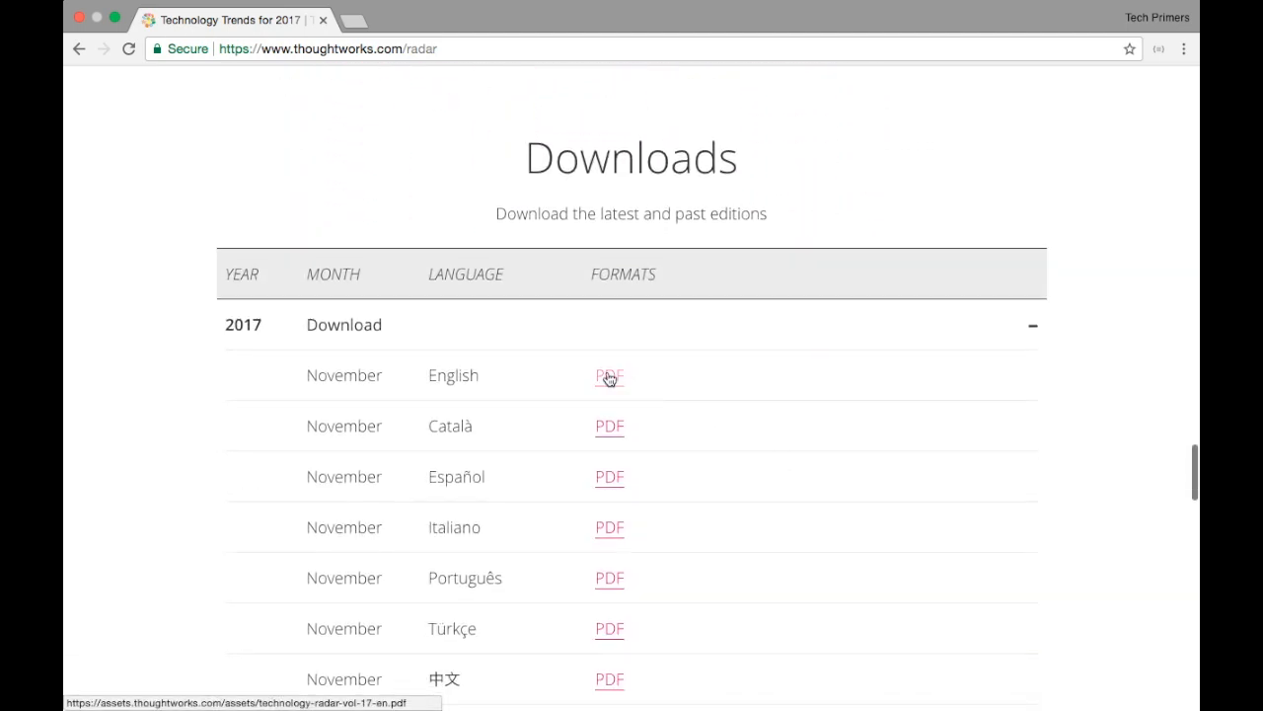
click(608, 375)
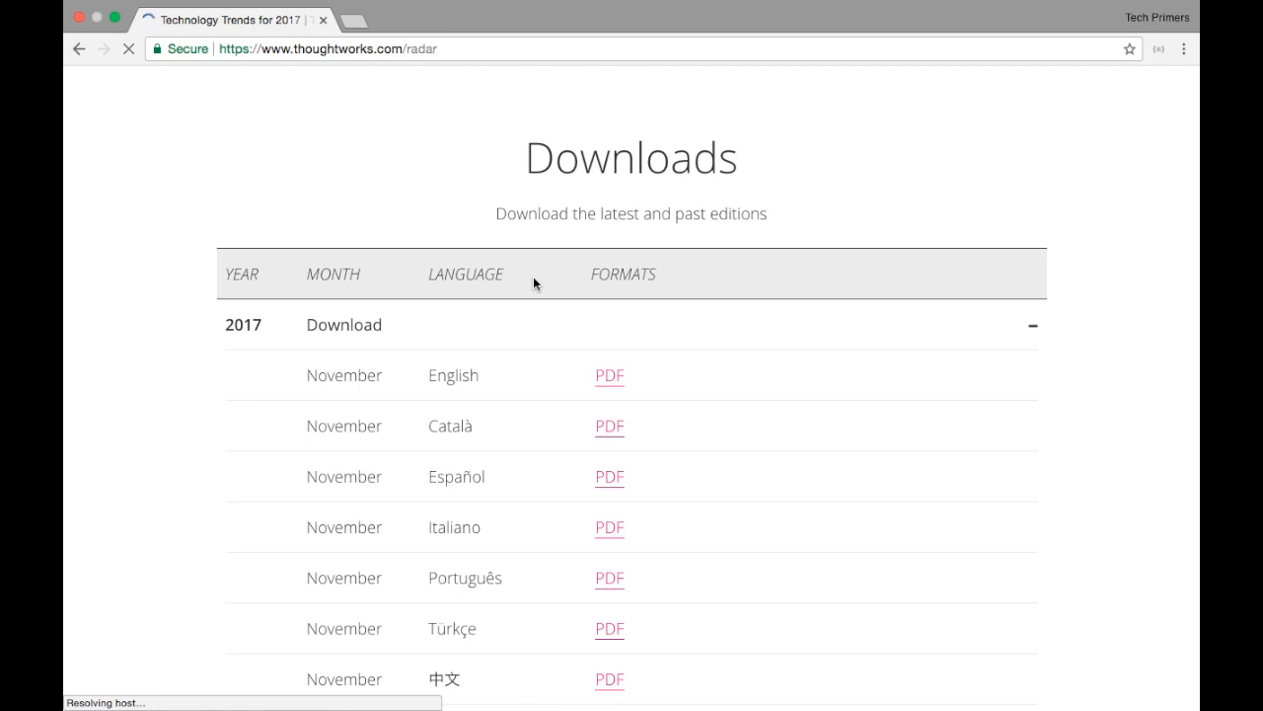
click(607, 375)
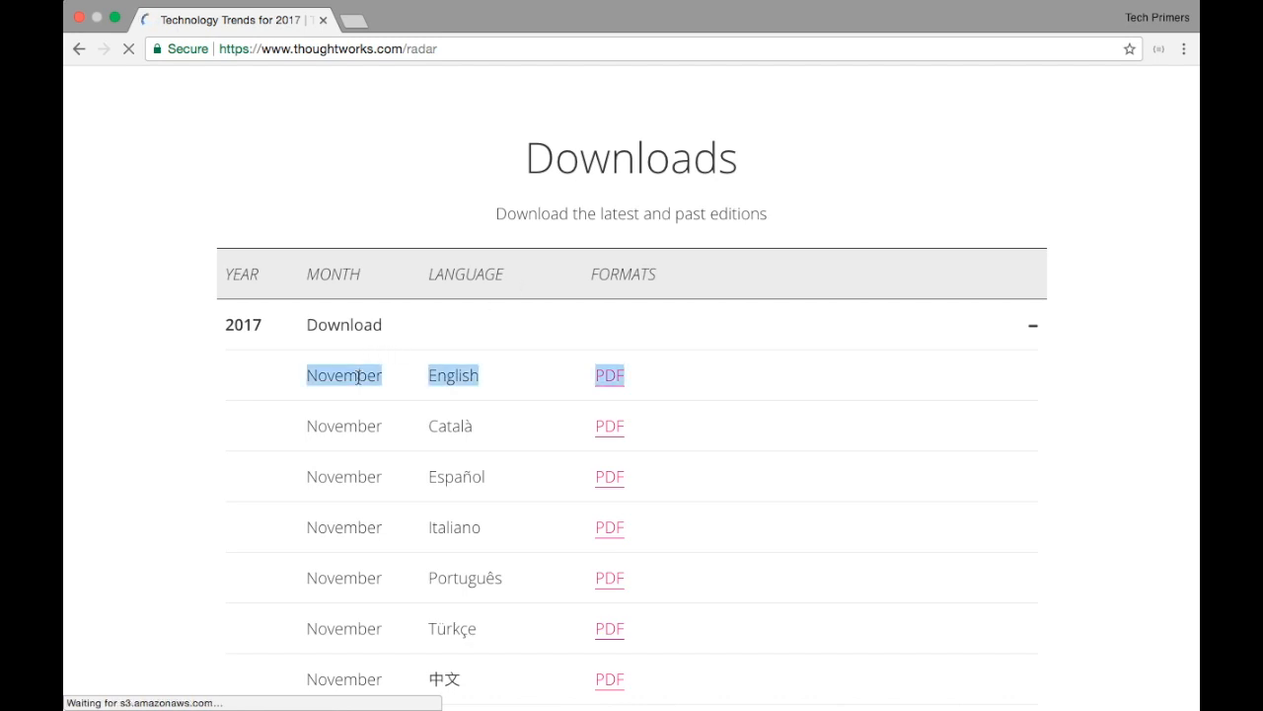
Page through the Vol.17 PDF past Contributors and themes to 'Radar at a Glance'.
click(608, 375)
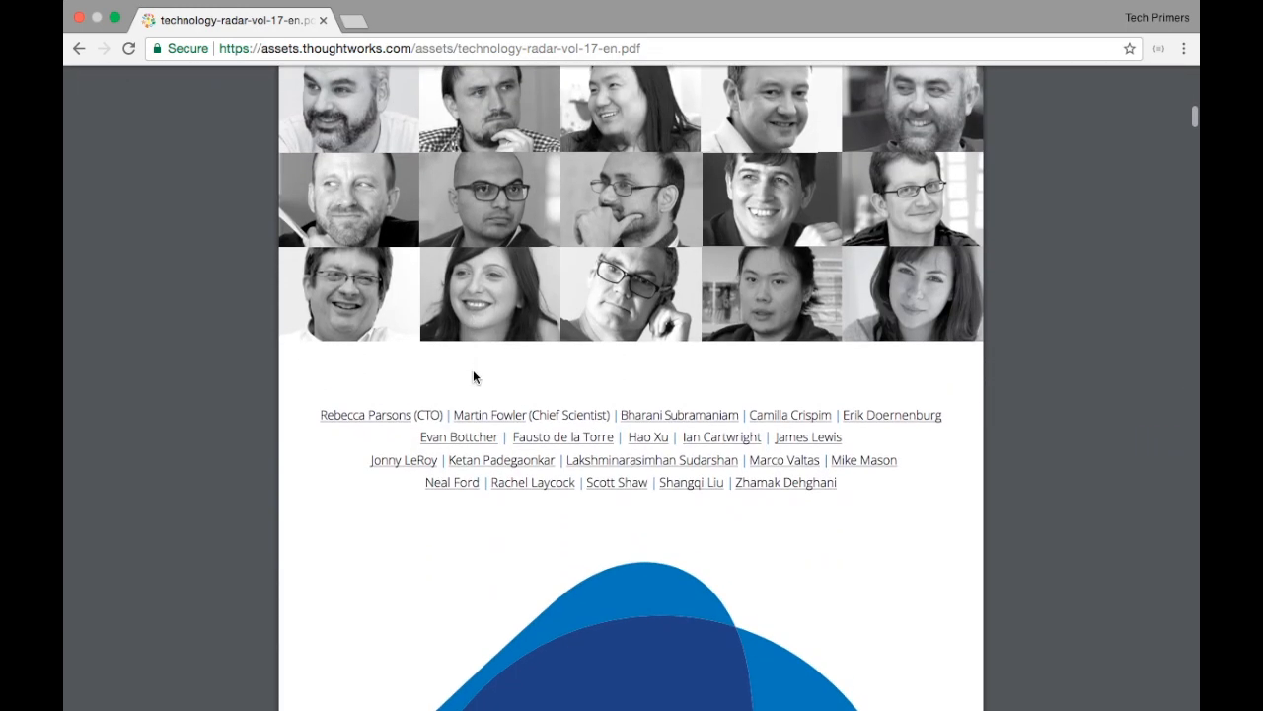
scroll(up, 3)
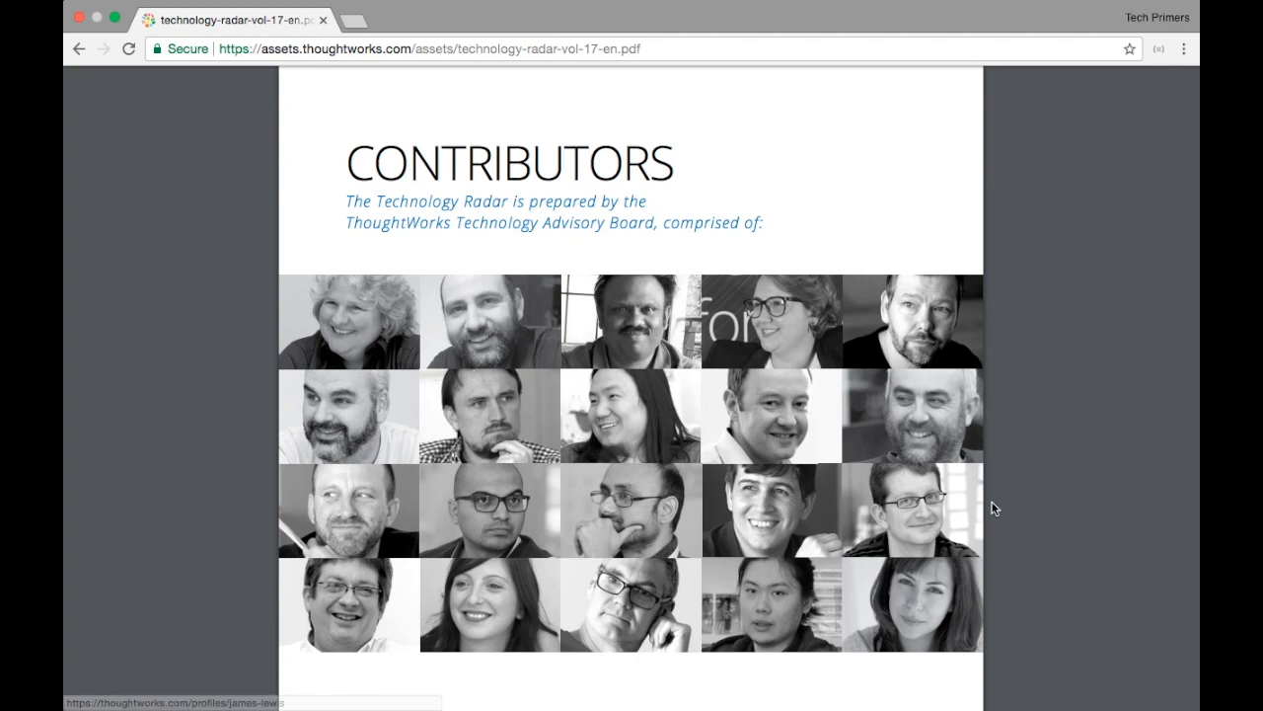
scroll(down, 3)
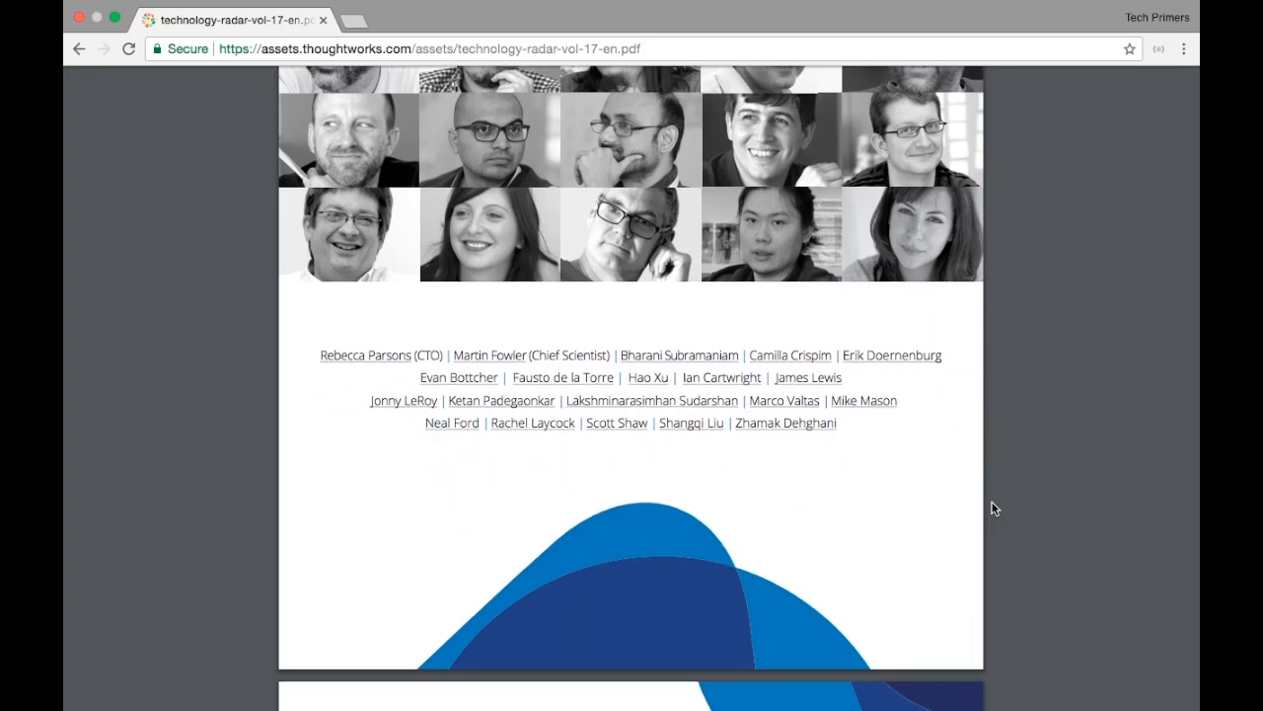
scroll(down, 3)
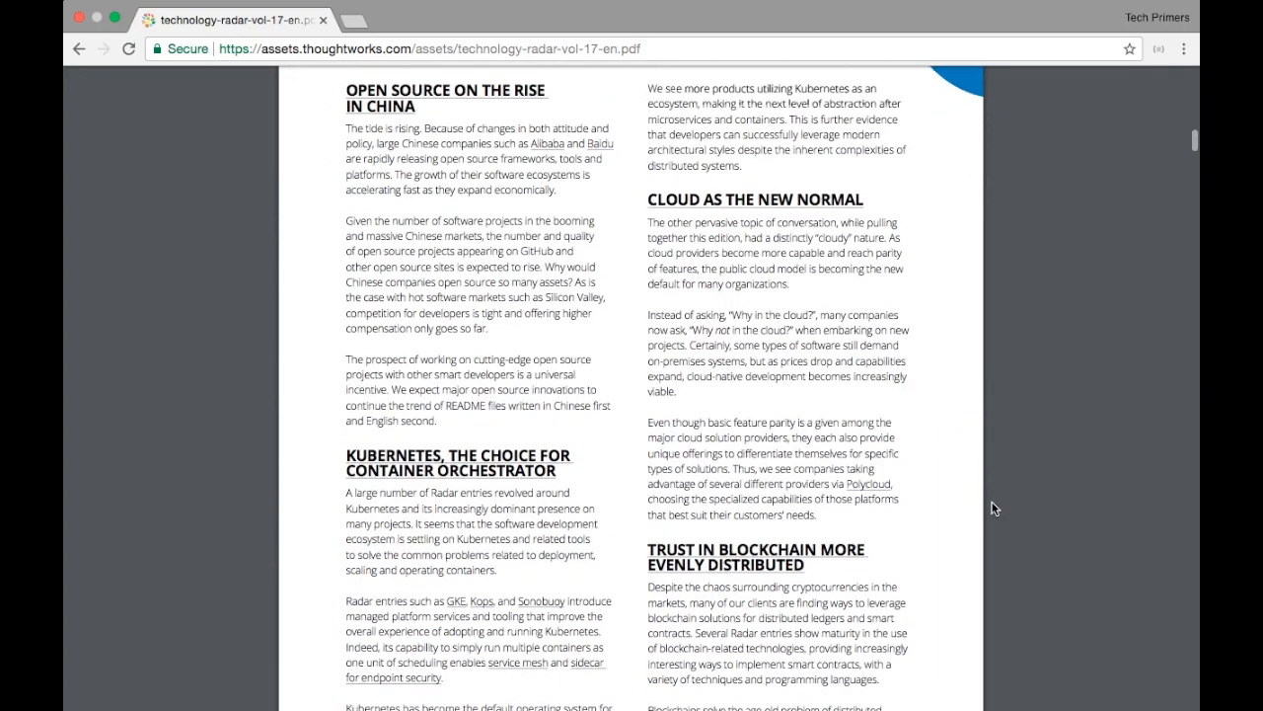
scroll(down, 3)
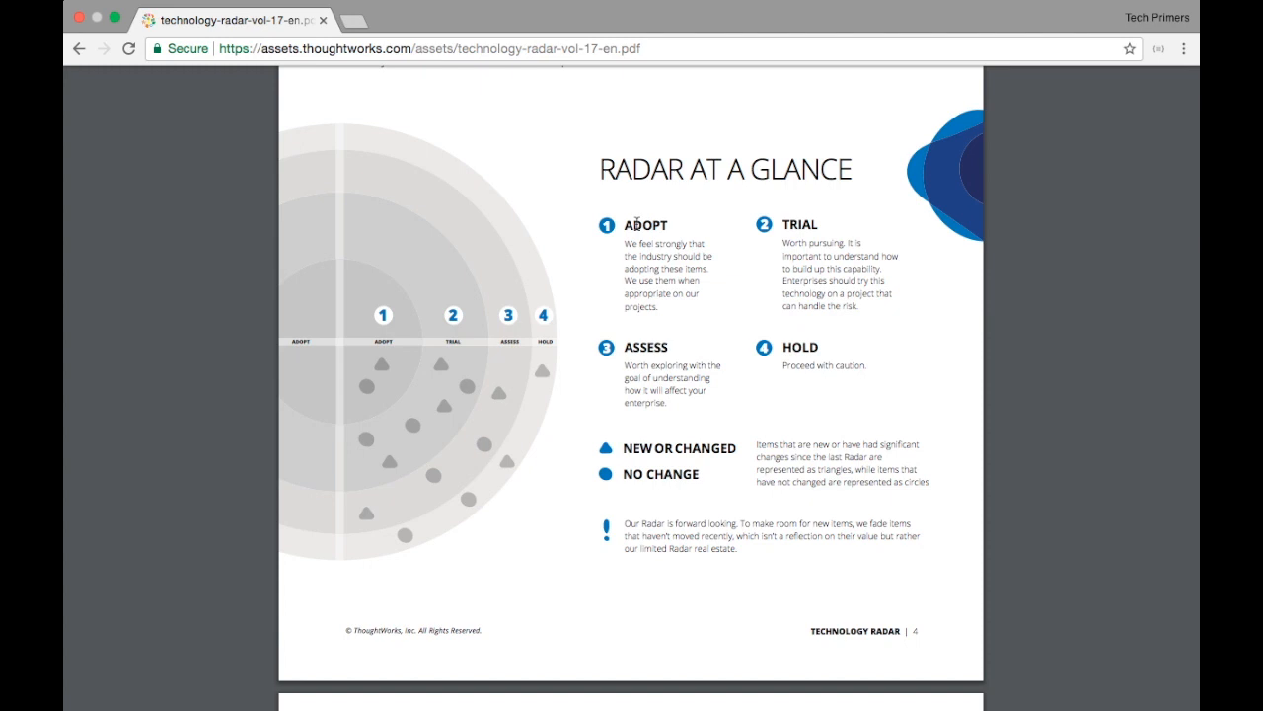
Highlight the TECHNIQUES heading and scroll down through the Platforms list.
scroll(down, 3)
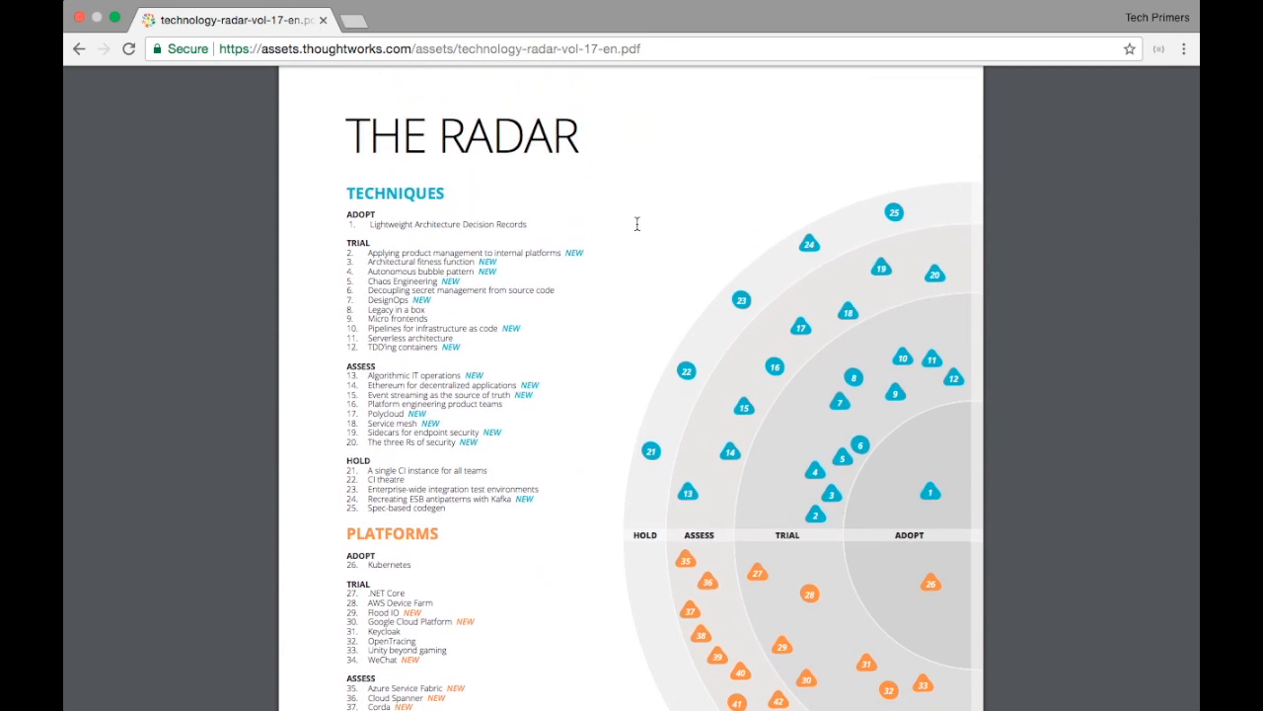
double_click(395, 194)
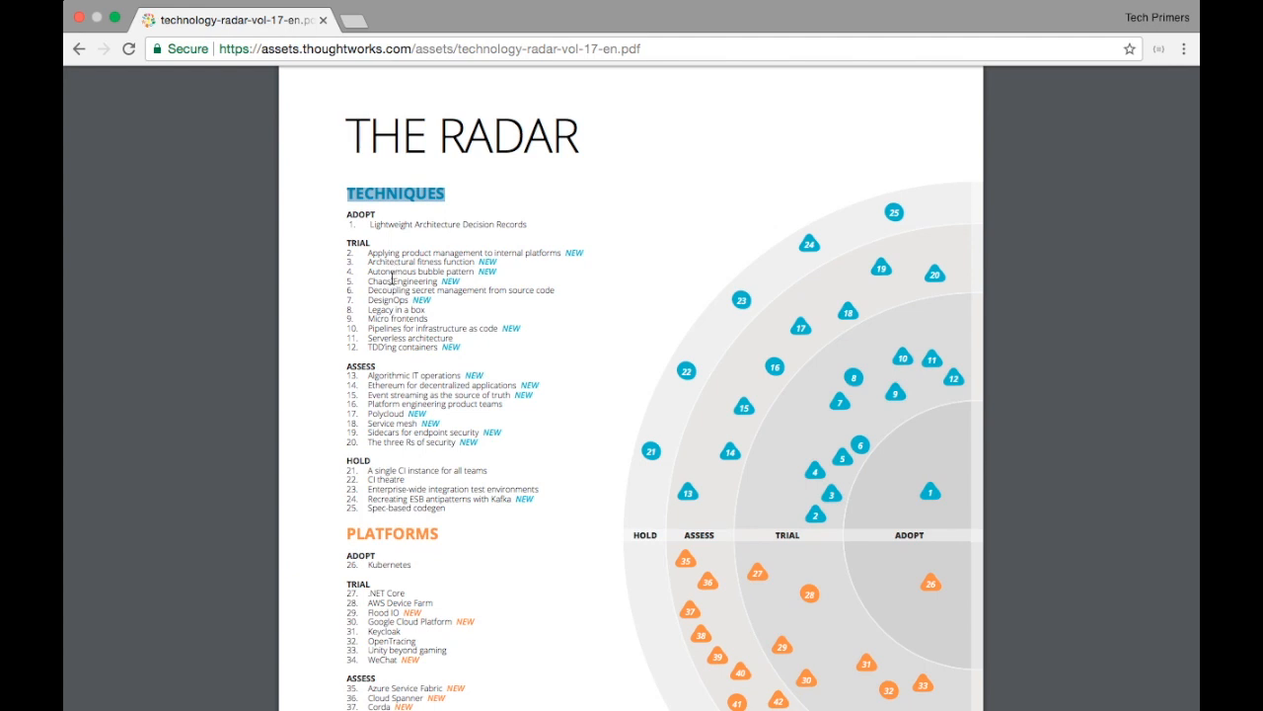
mouse_move(391, 251)
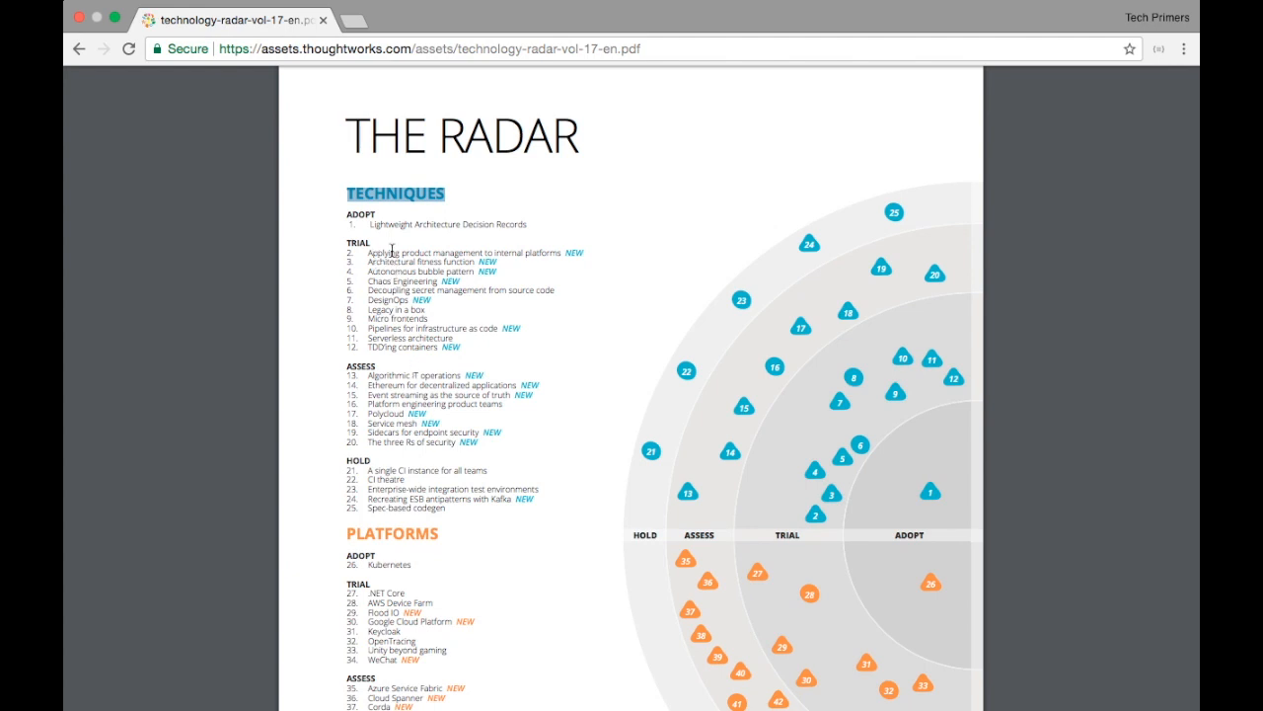
mouse_move(395, 300)
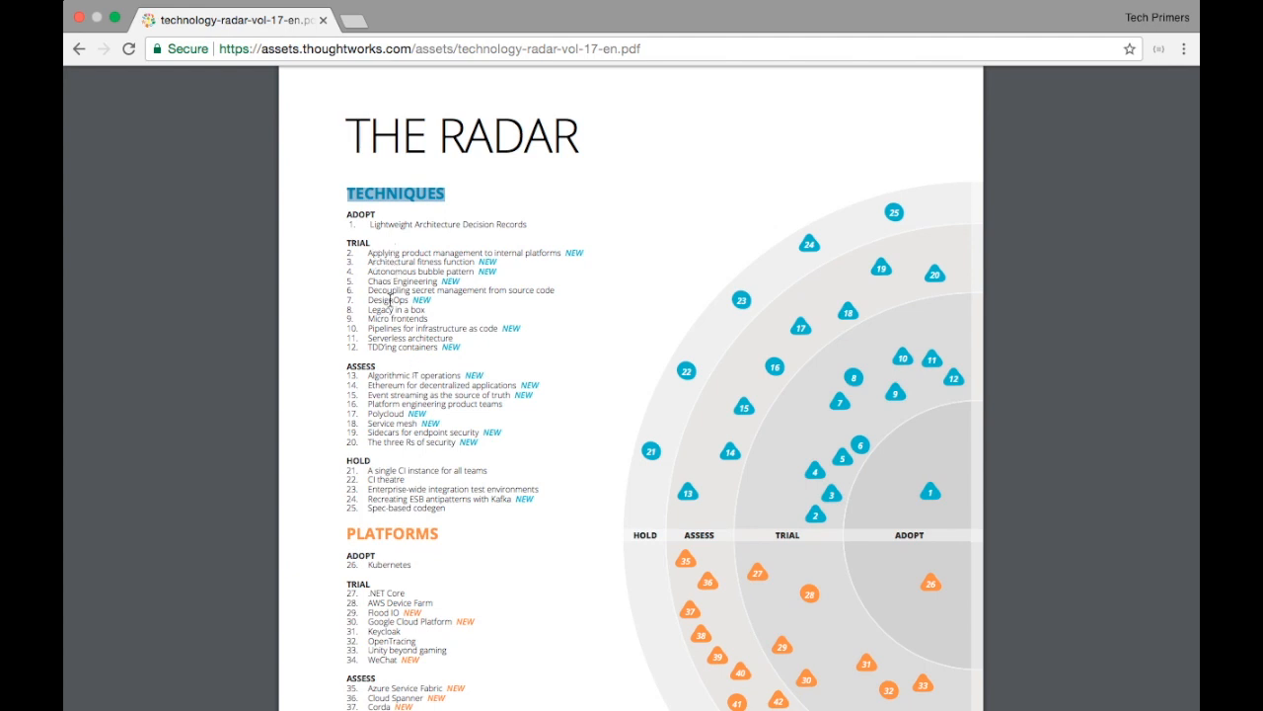
mouse_move(391, 422)
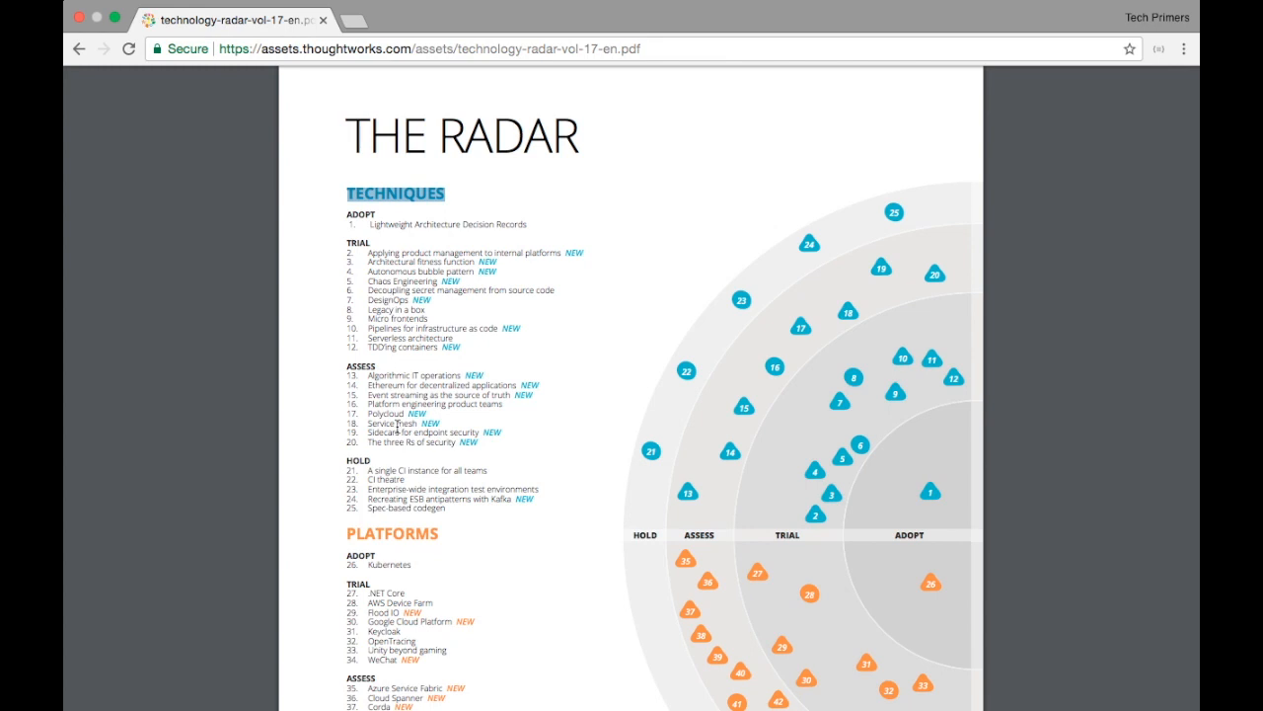
scroll(down, 3)
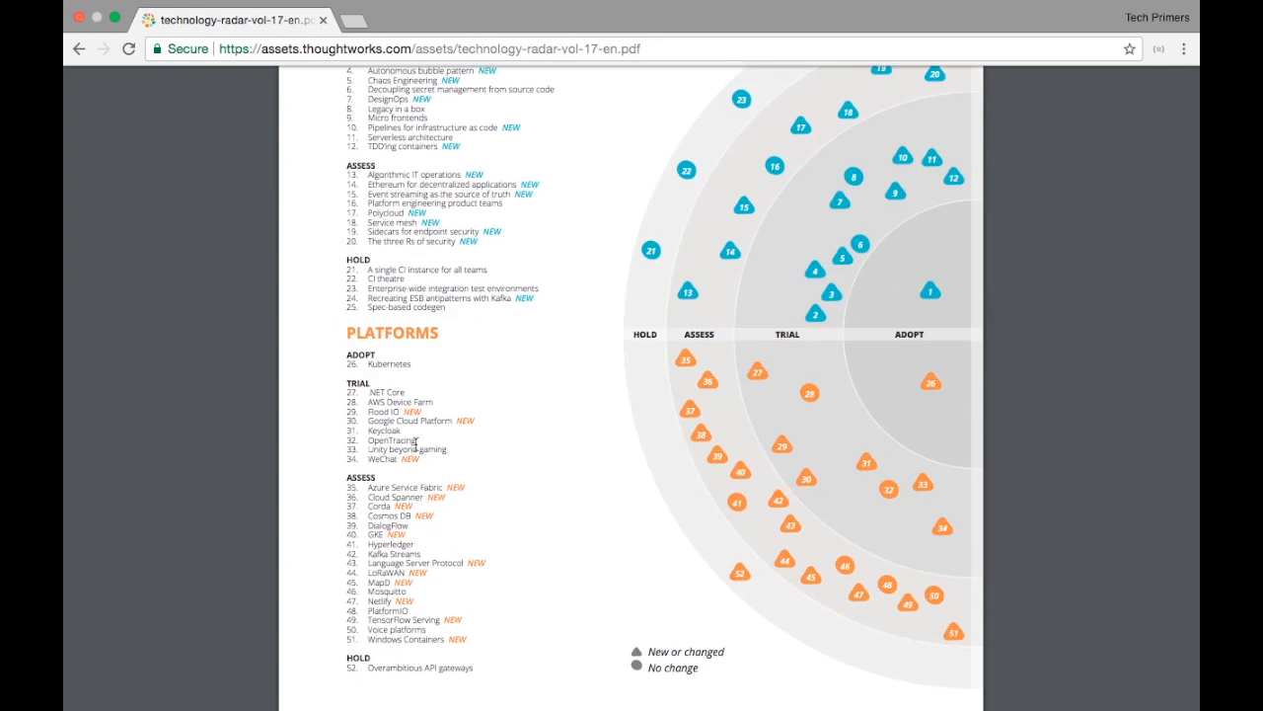
scroll(down, 3)
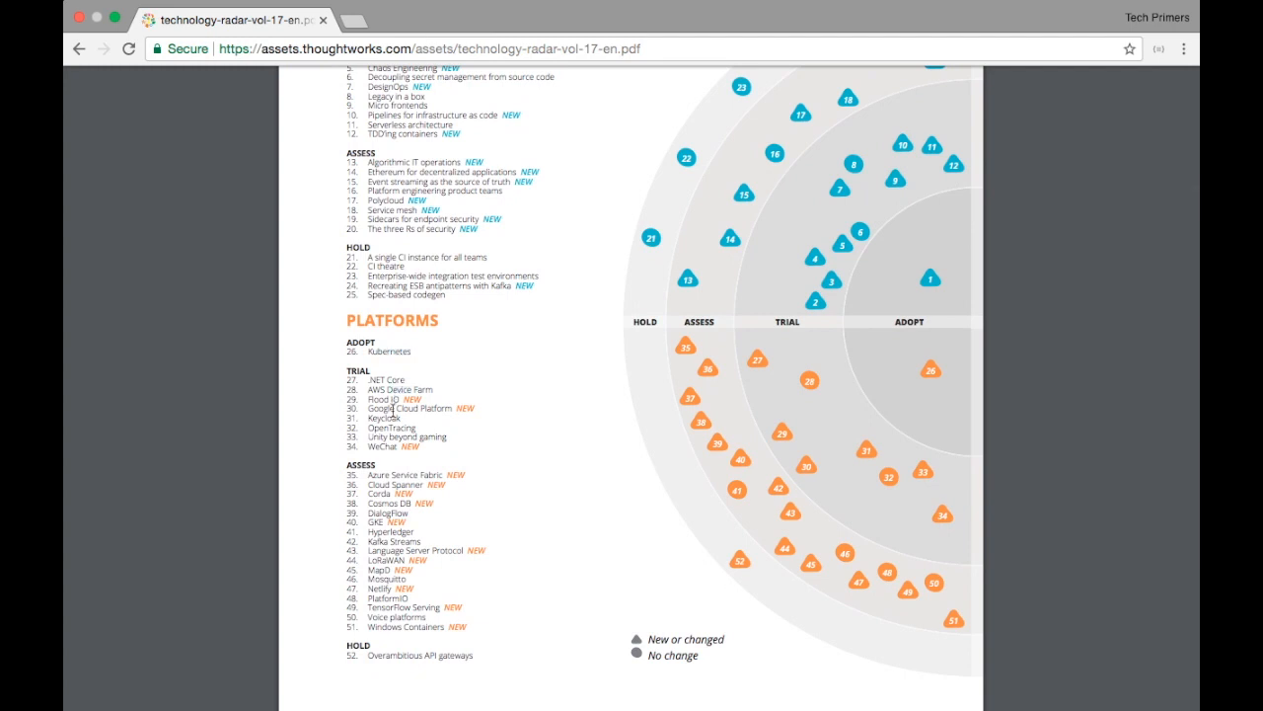
scroll(down, 3)
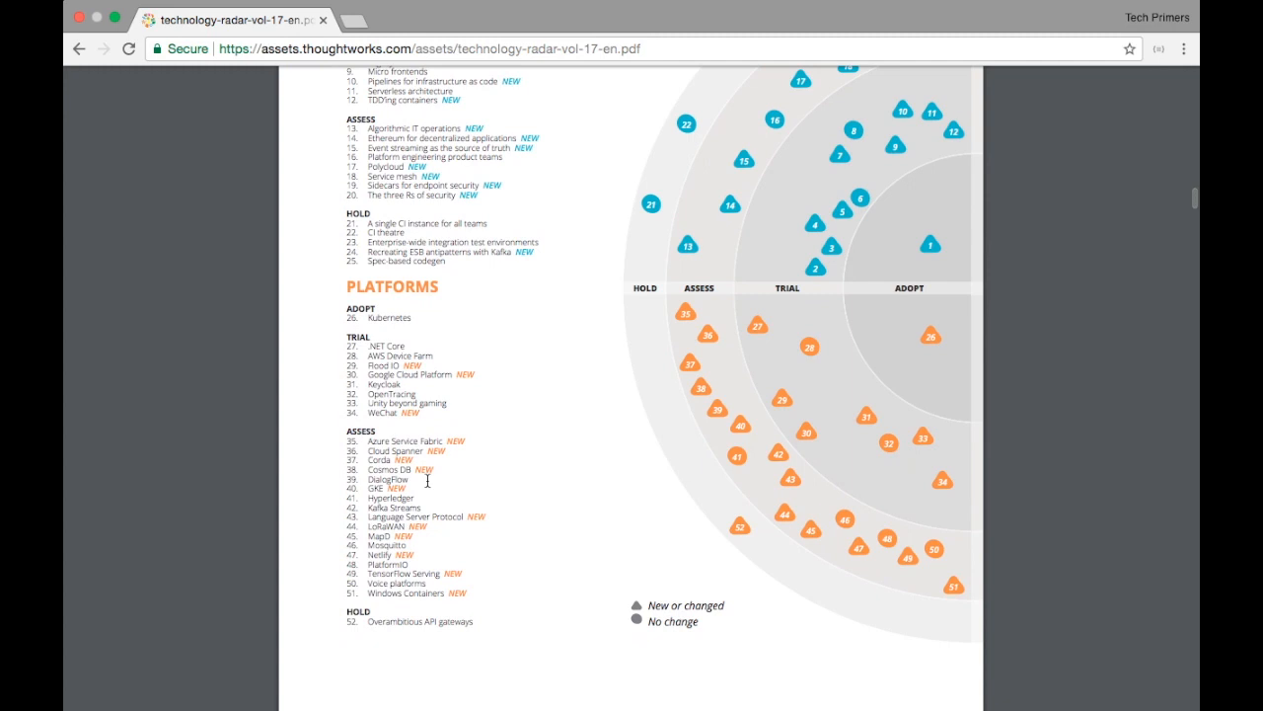
scroll(down, 3)
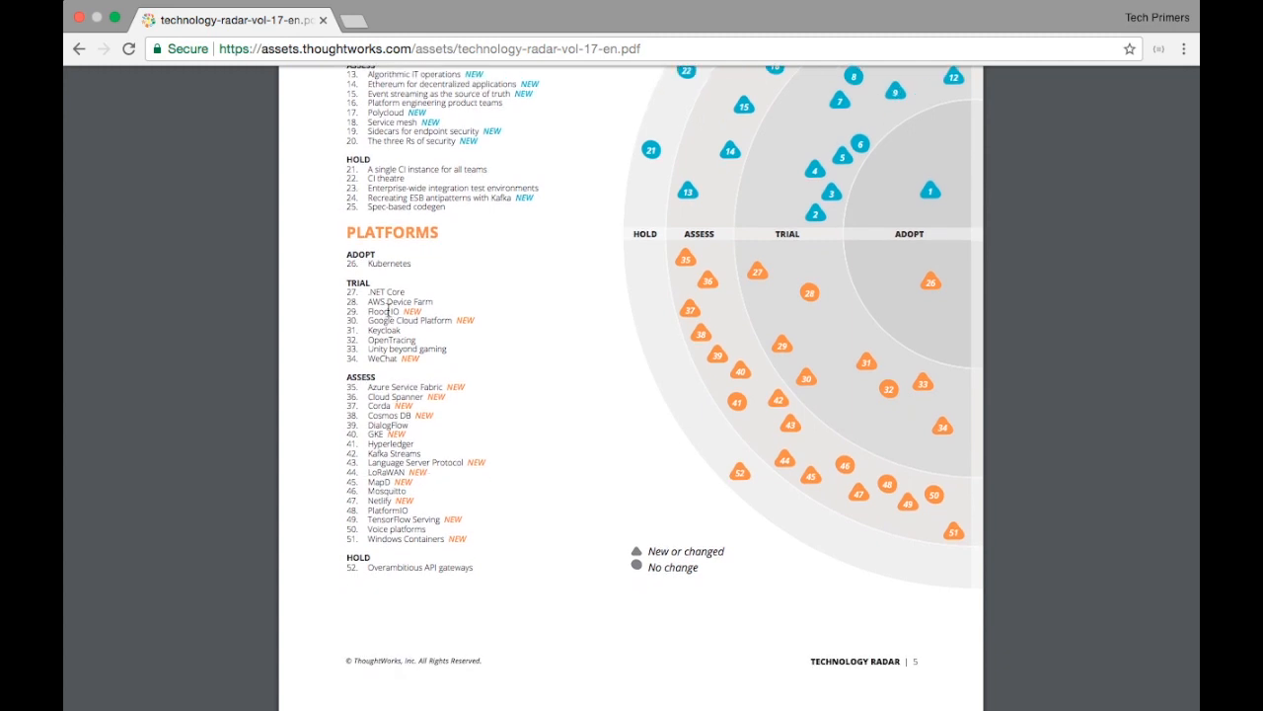
mouse_move(383, 320)
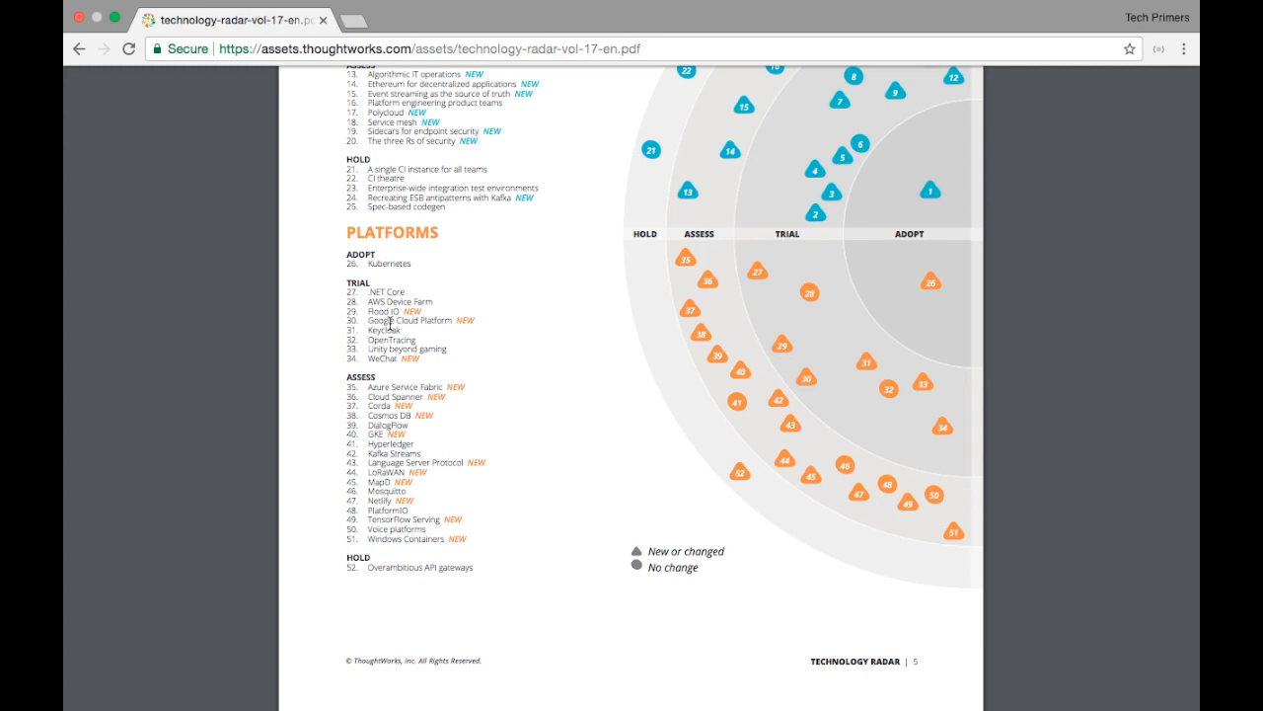
mouse_move(403, 383)
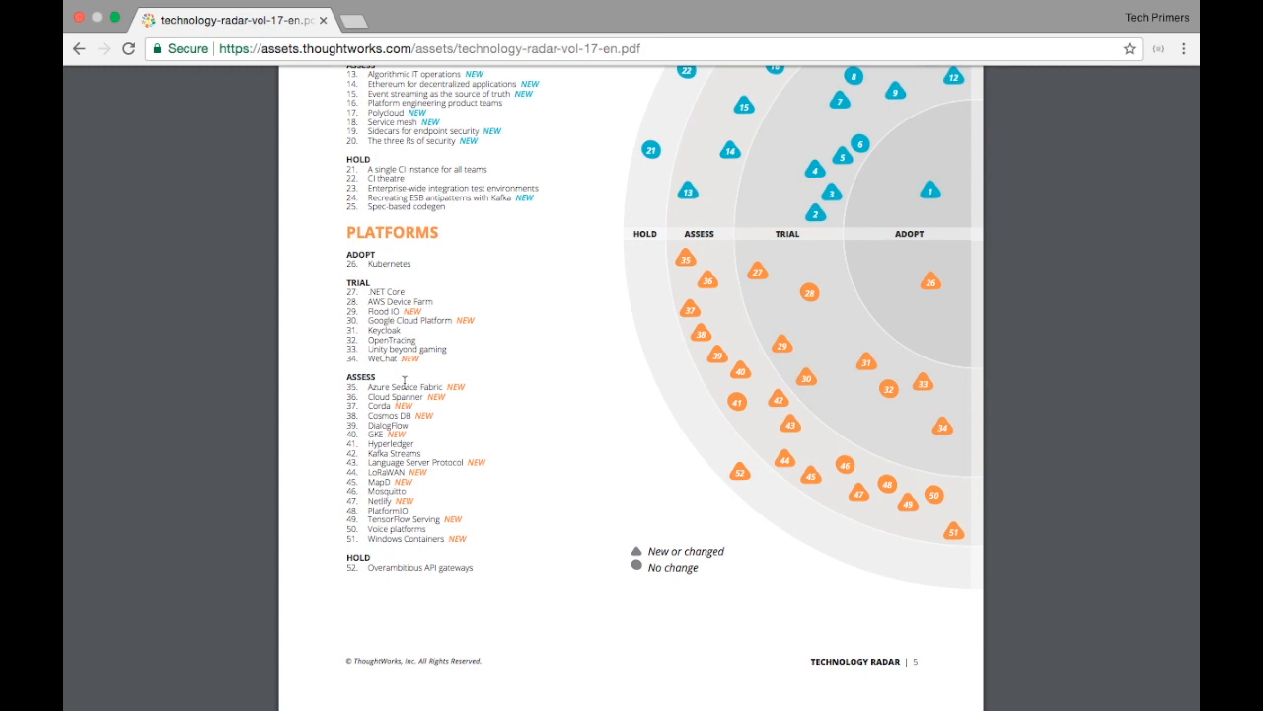
mouse_move(379, 405)
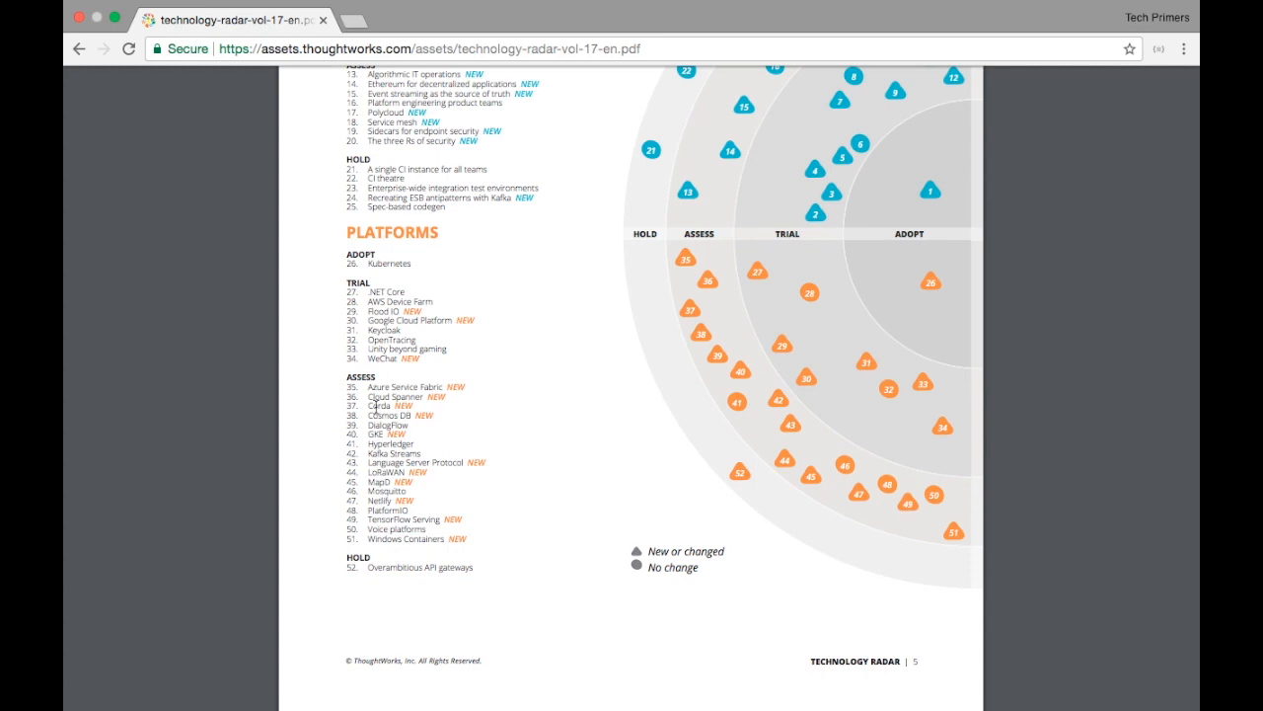
mouse_move(371, 452)
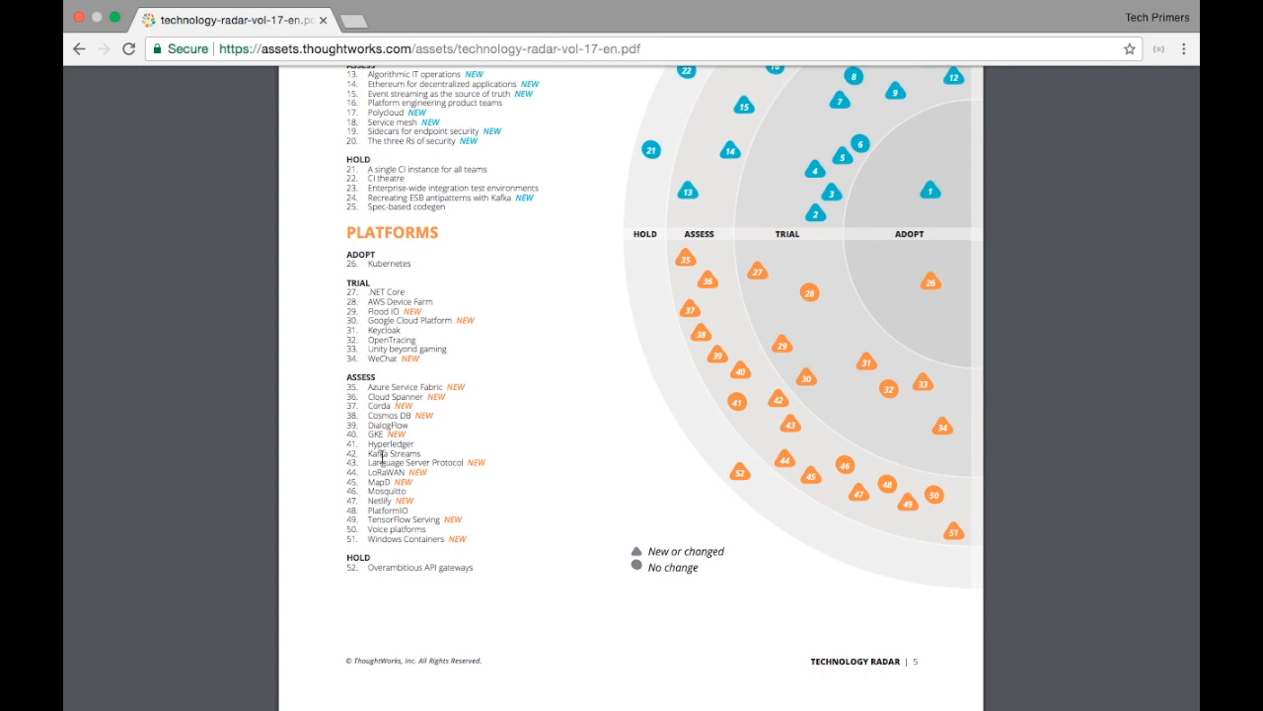
Highlight the Overambitious API gateways entry and move down to the Tools radar page.
double_click(383, 452)
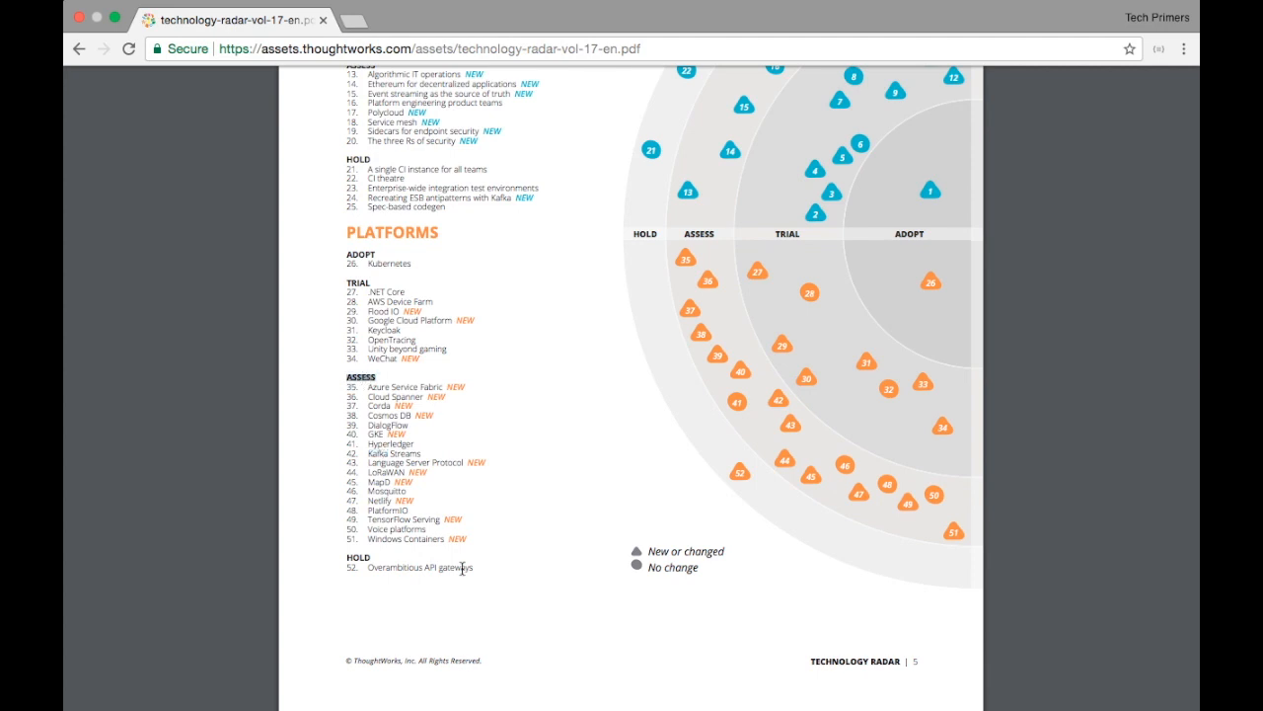
double_click(422, 568)
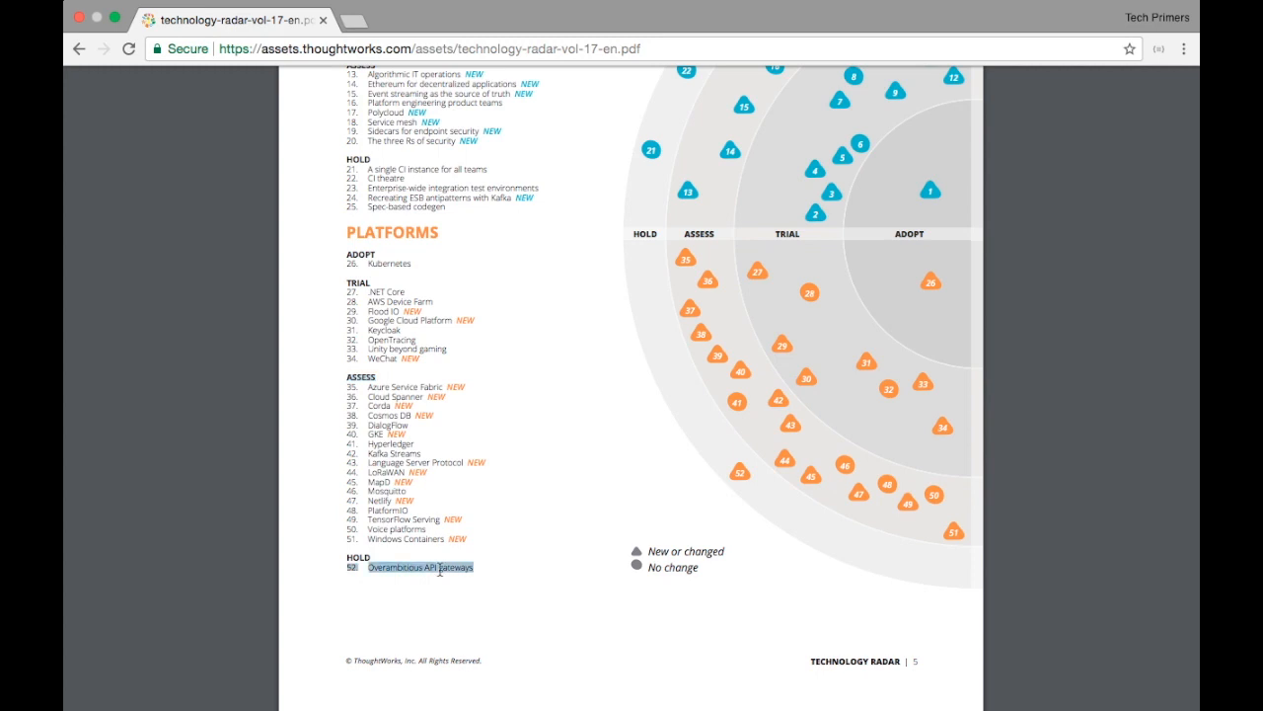
scroll(down, 3)
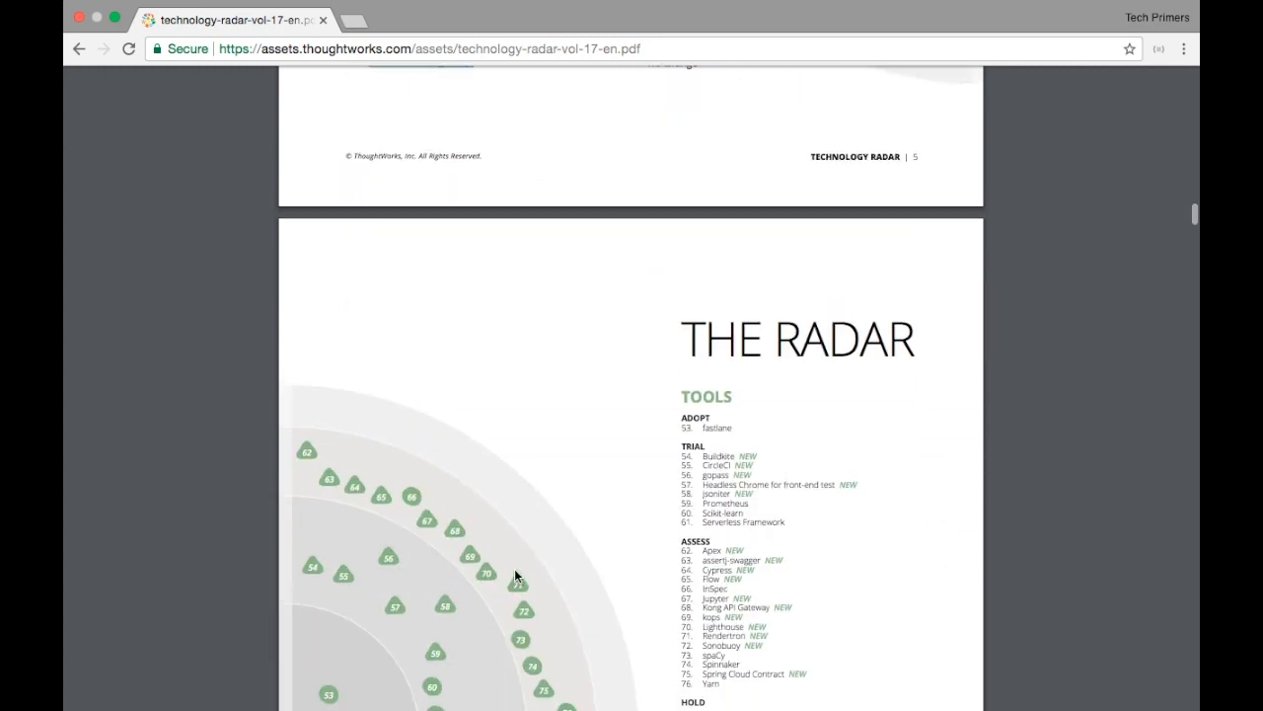
Scroll through the Tools listing down to the Languages & Frameworks list.
scroll(down, 3)
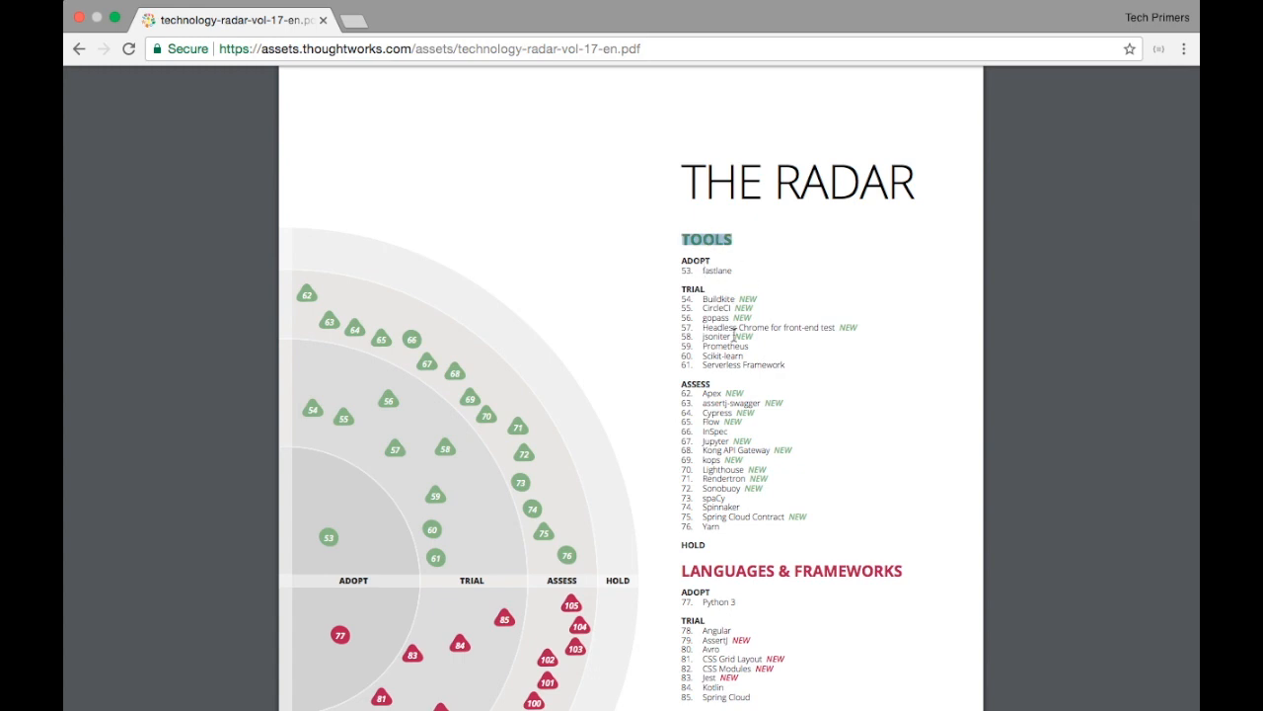
mouse_move(748, 345)
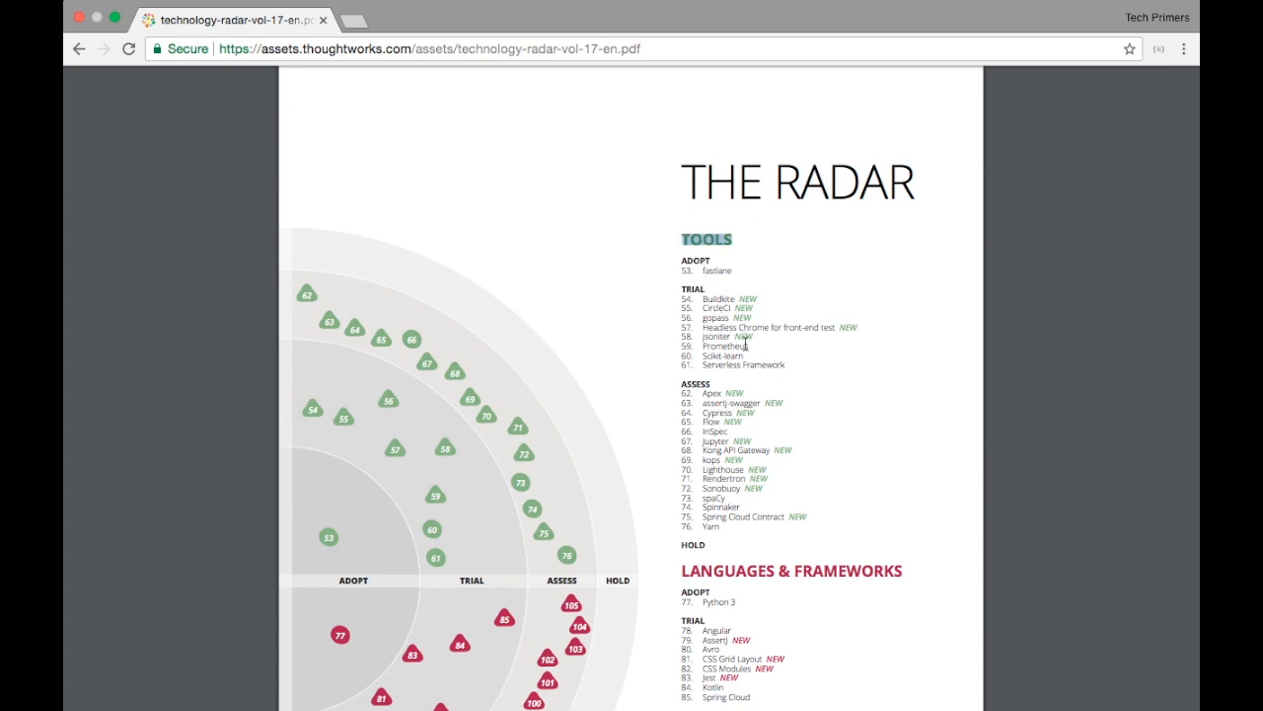
mouse_move(734, 404)
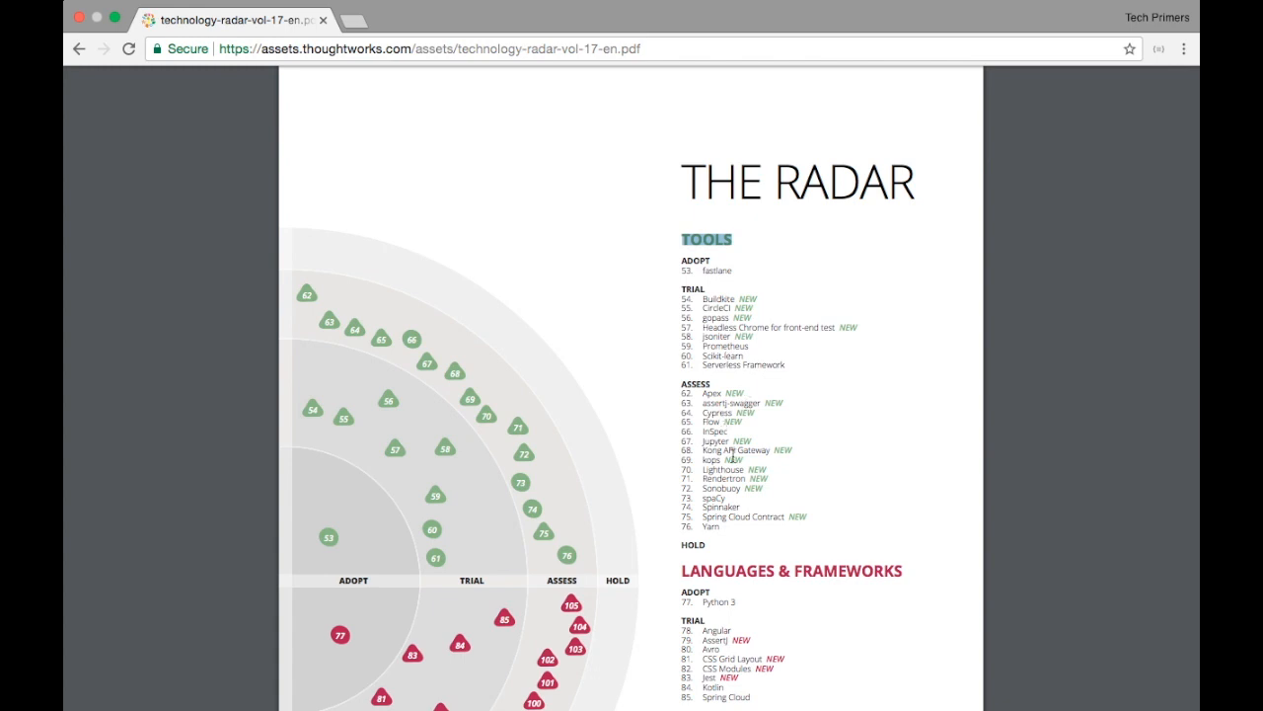
scroll(down, 3)
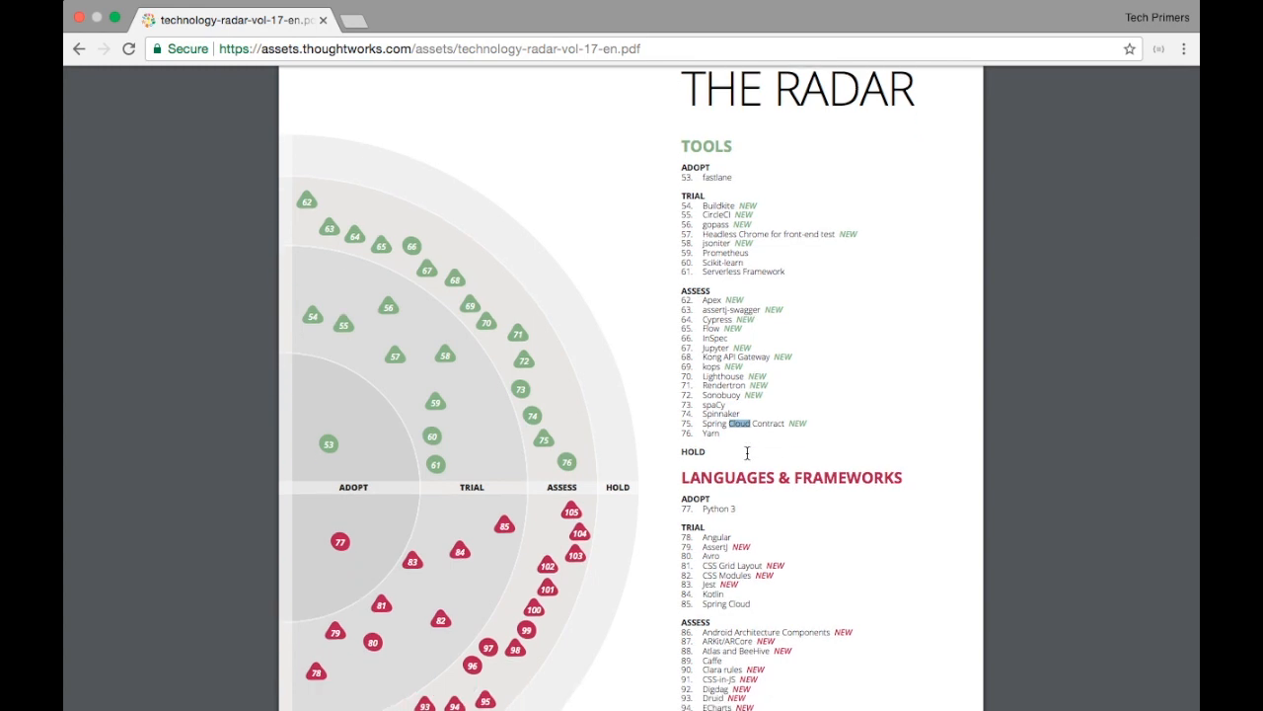
scroll(down, 3)
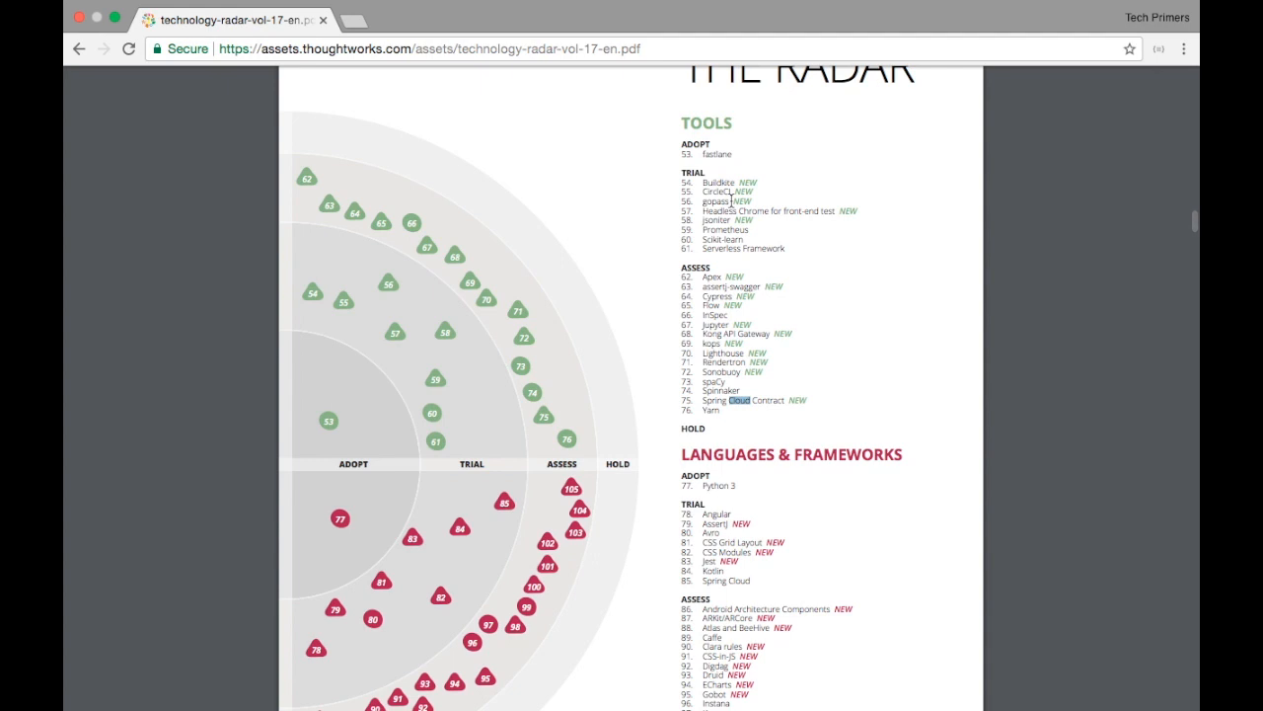
mouse_move(774, 391)
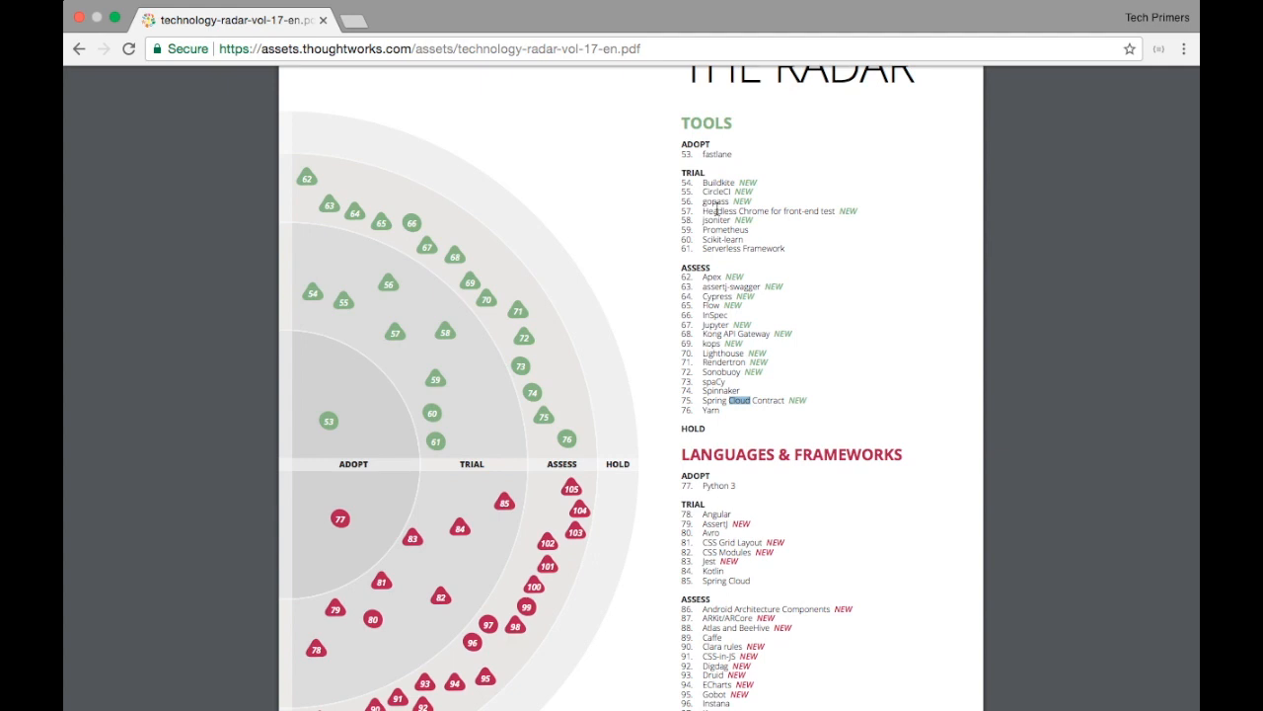
scroll(down, 3)
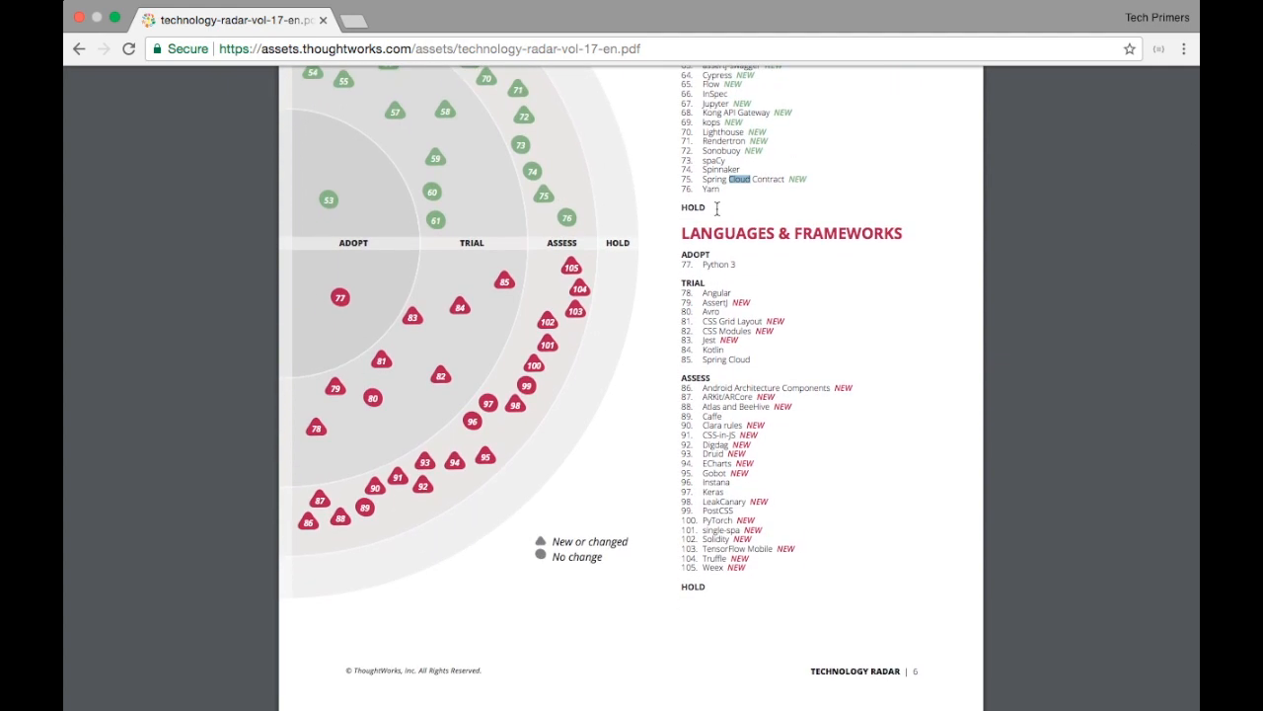
Reach the end of Languages & Frameworks, then scroll back up to 'Radar at a Glance'.
double_click(713, 292)
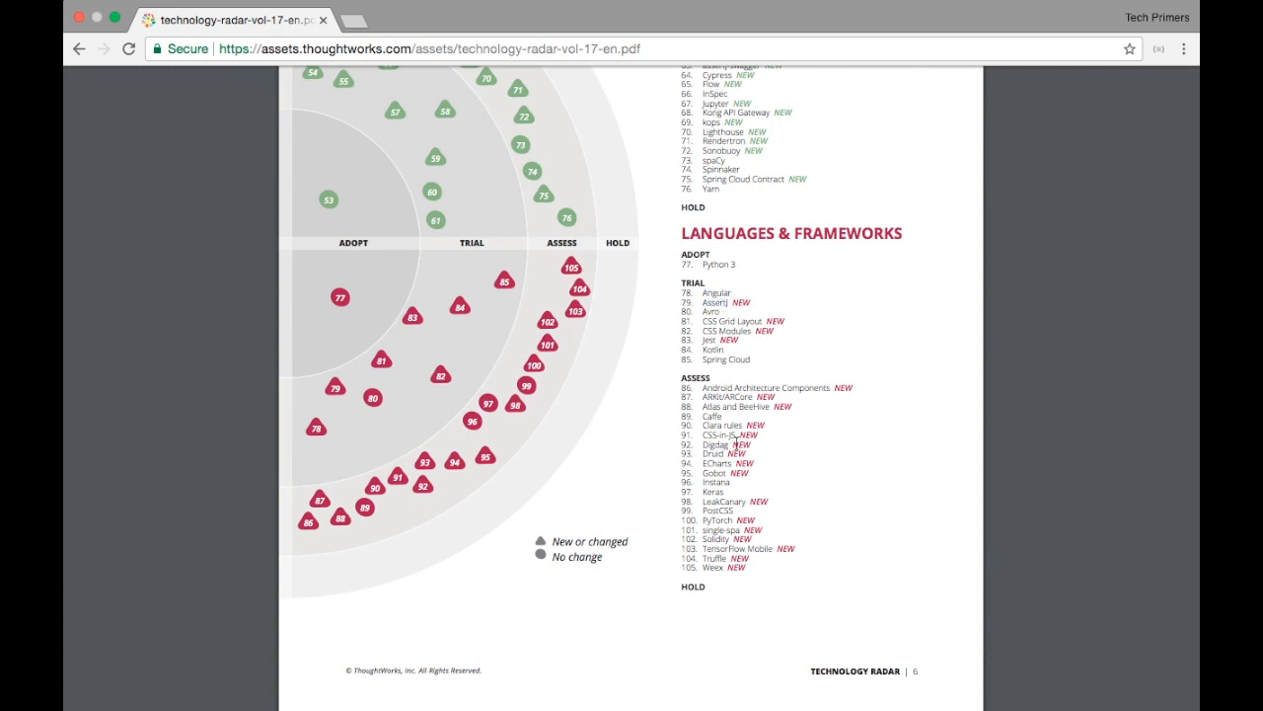
scroll(down, 3)
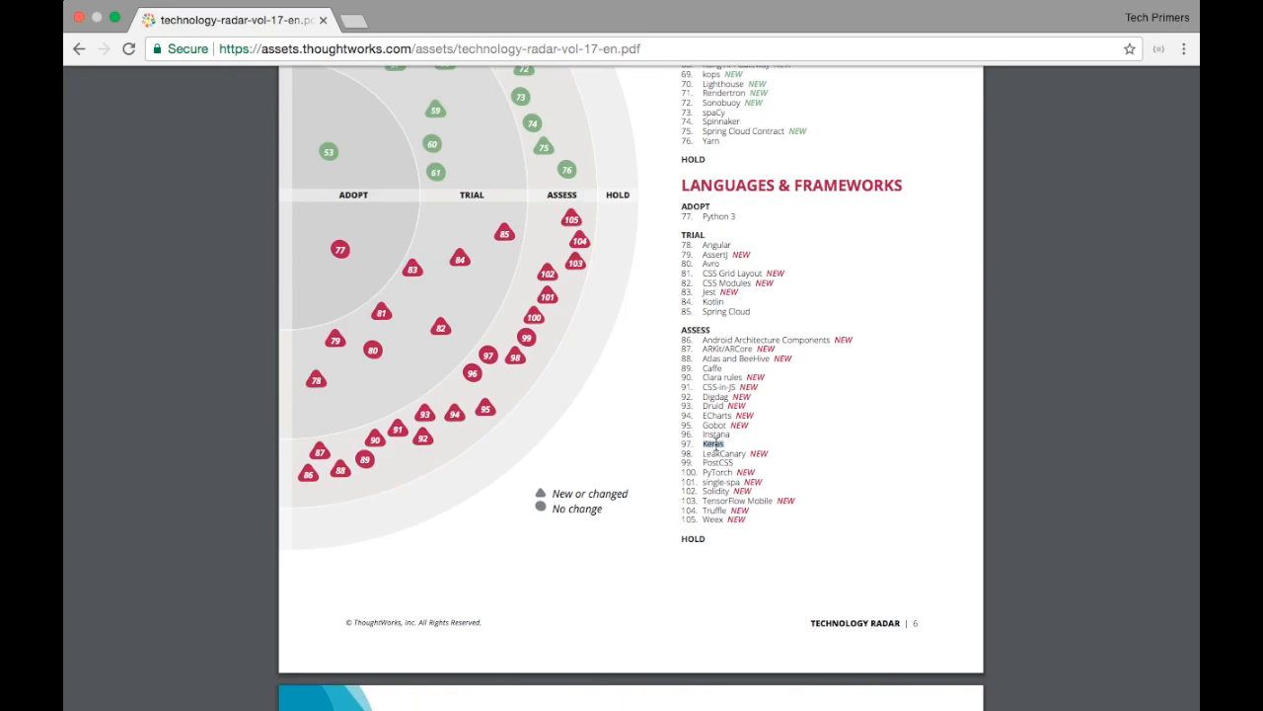
scroll(up, 3)
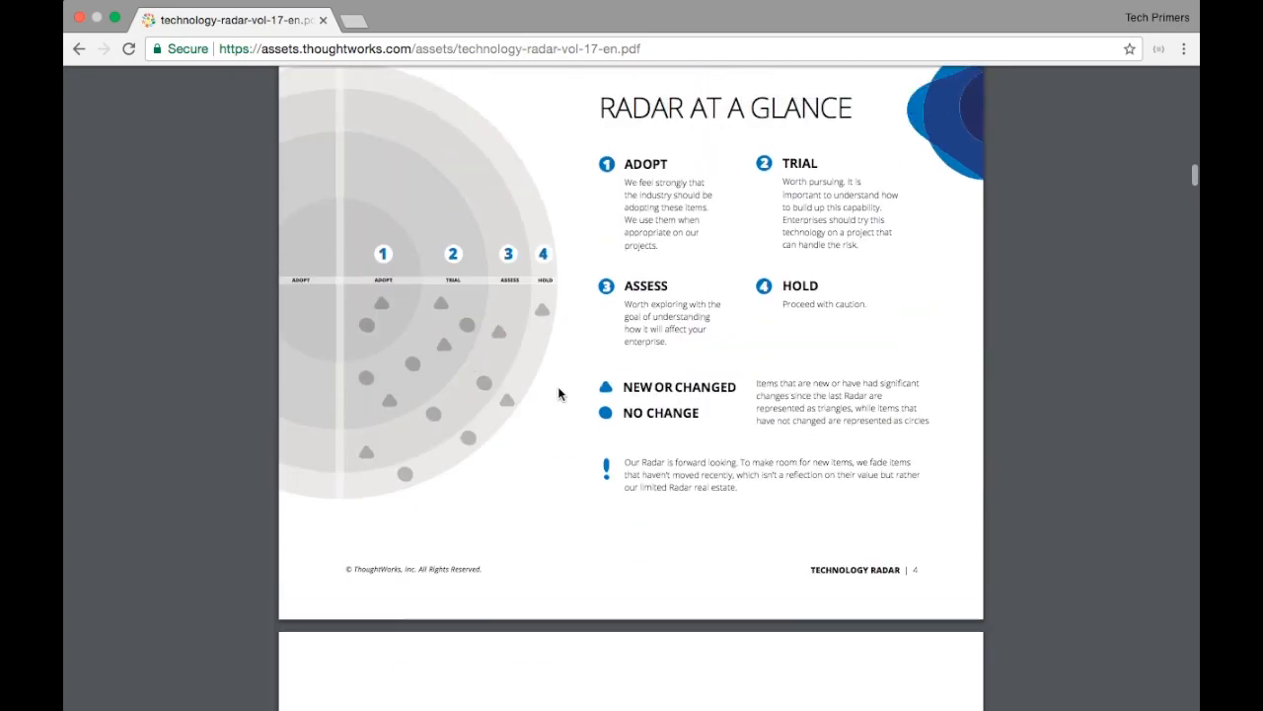
Scroll past the themes pages to 'The Radar' Techniques page above the Platforms list.
scroll(down, 3)
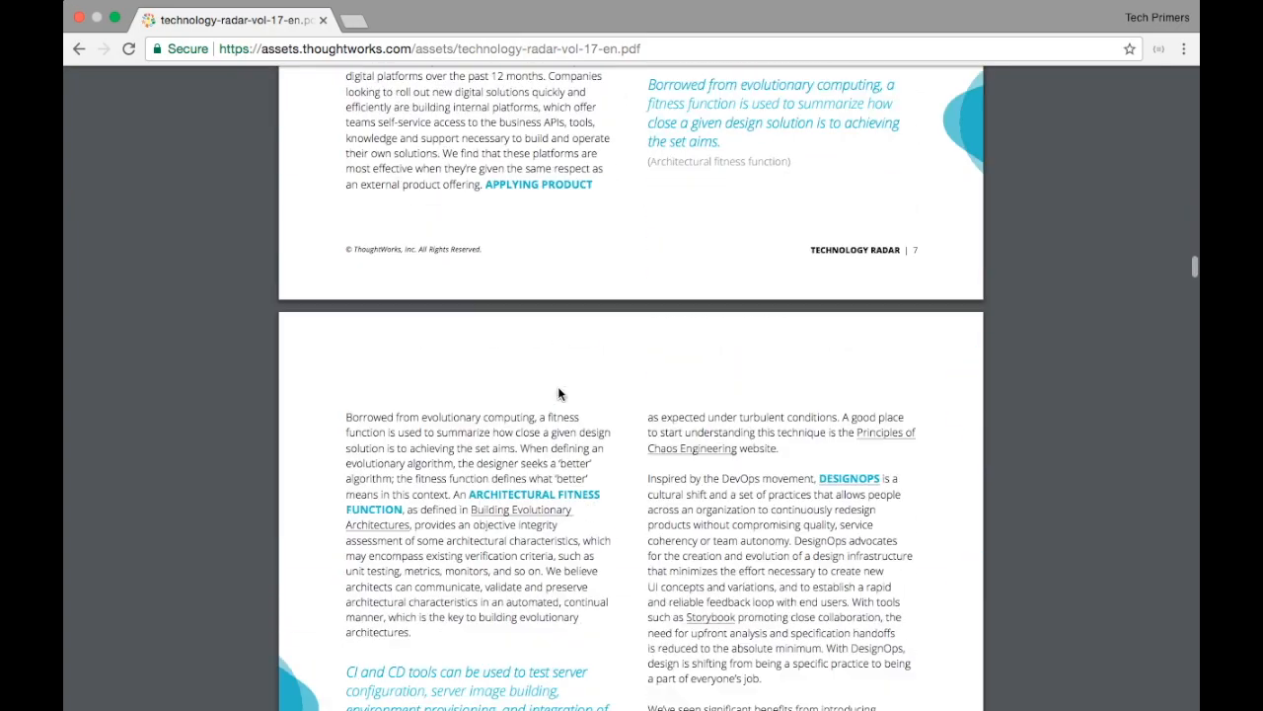
scroll(down, 3)
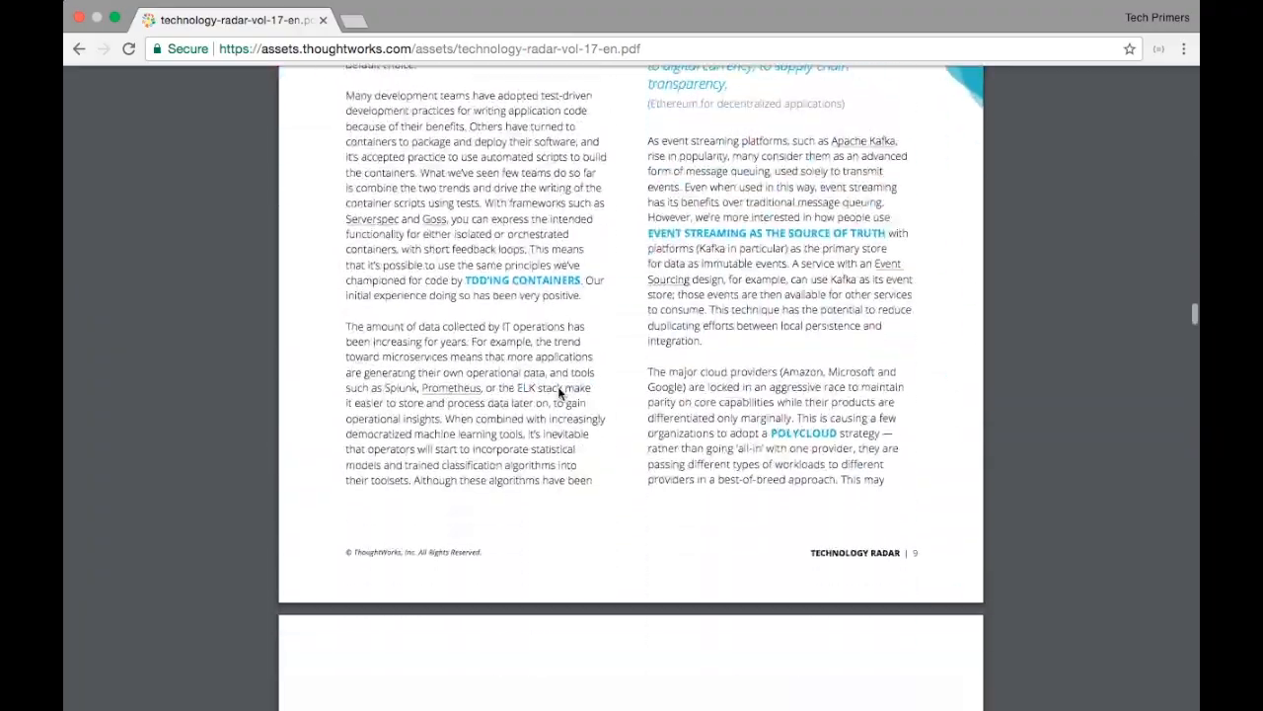
scroll(down, 3)
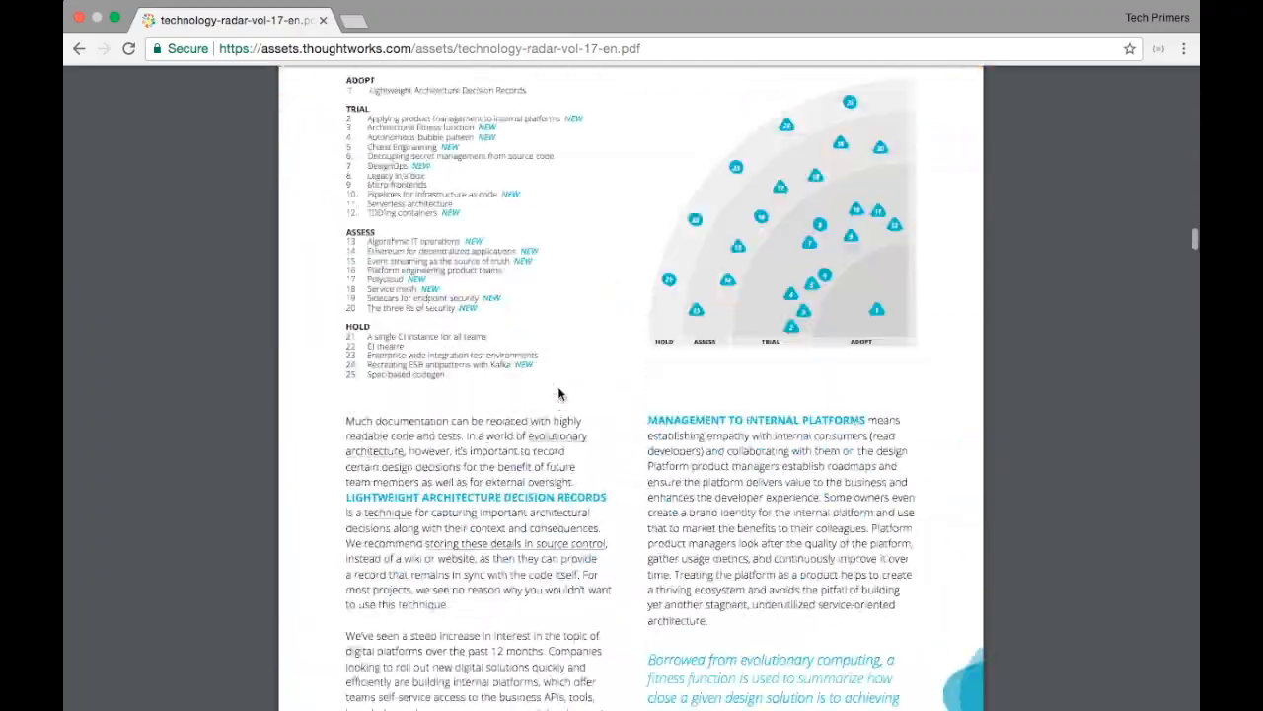
scroll(down, 3)
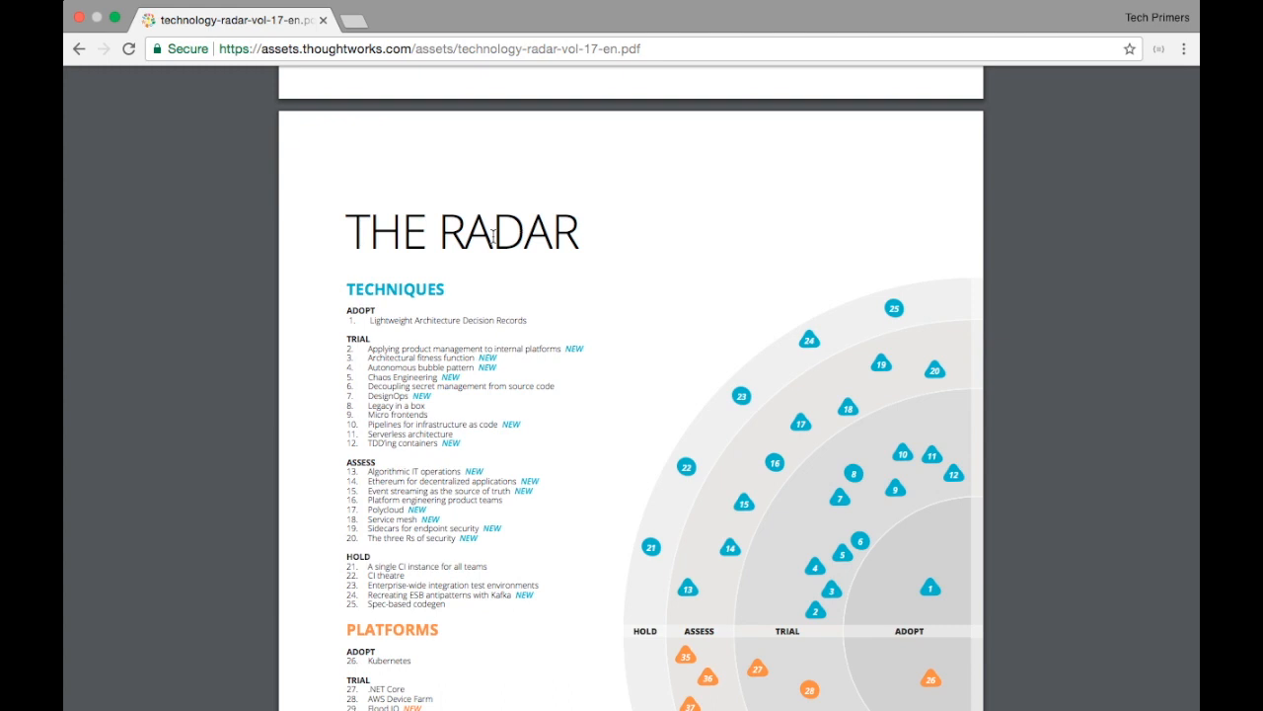
Leave the PDF with the browser Back button, returning to the radar downloads page.
scroll(down, 3)
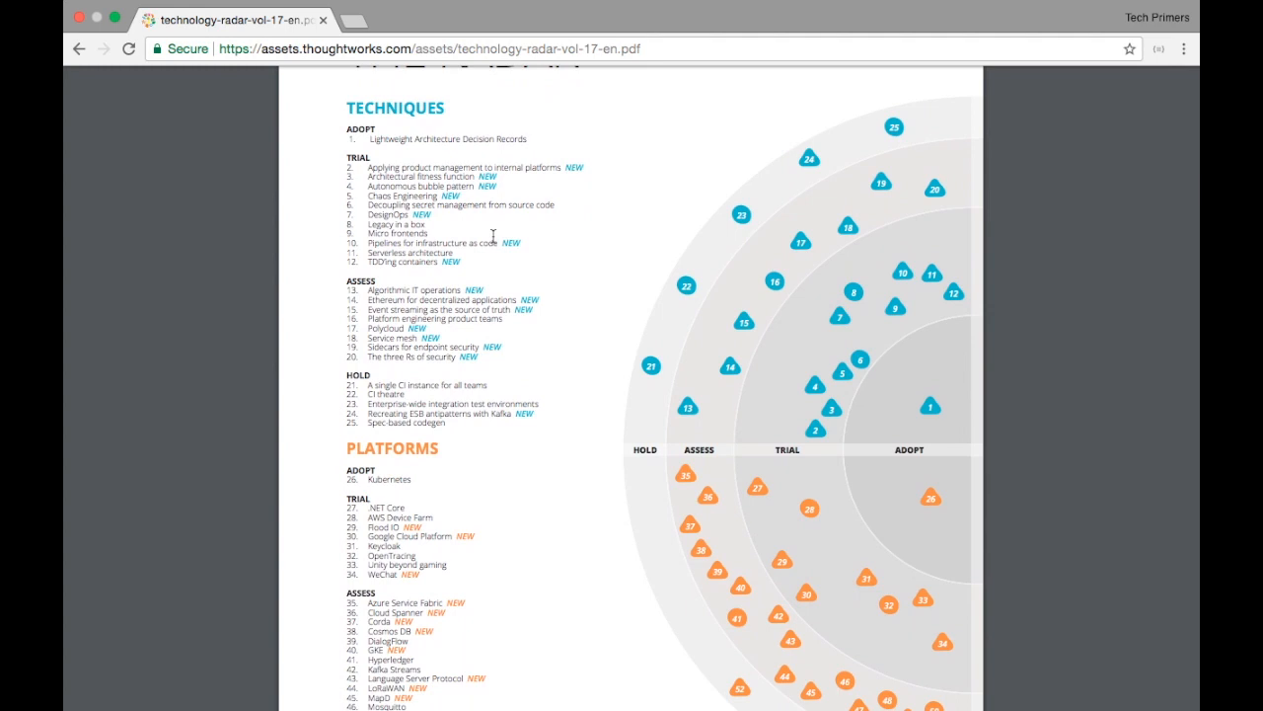
mouse_move(520, 326)
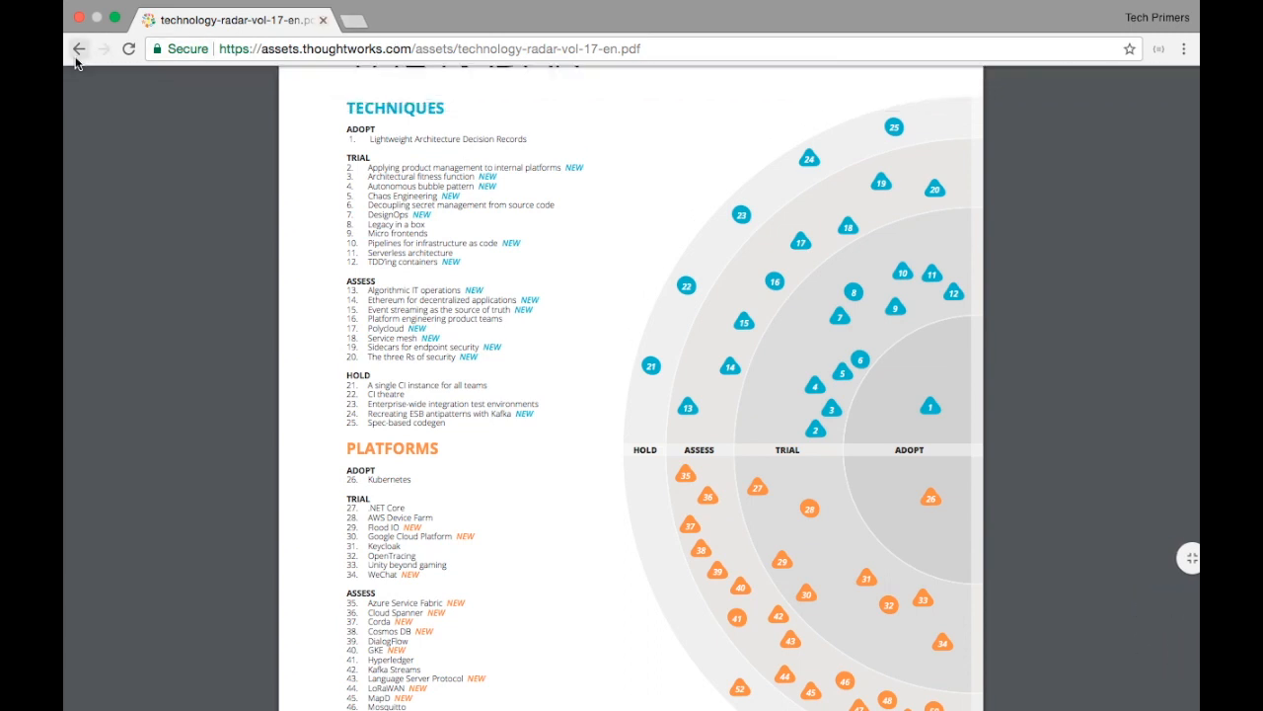
click(79, 49)
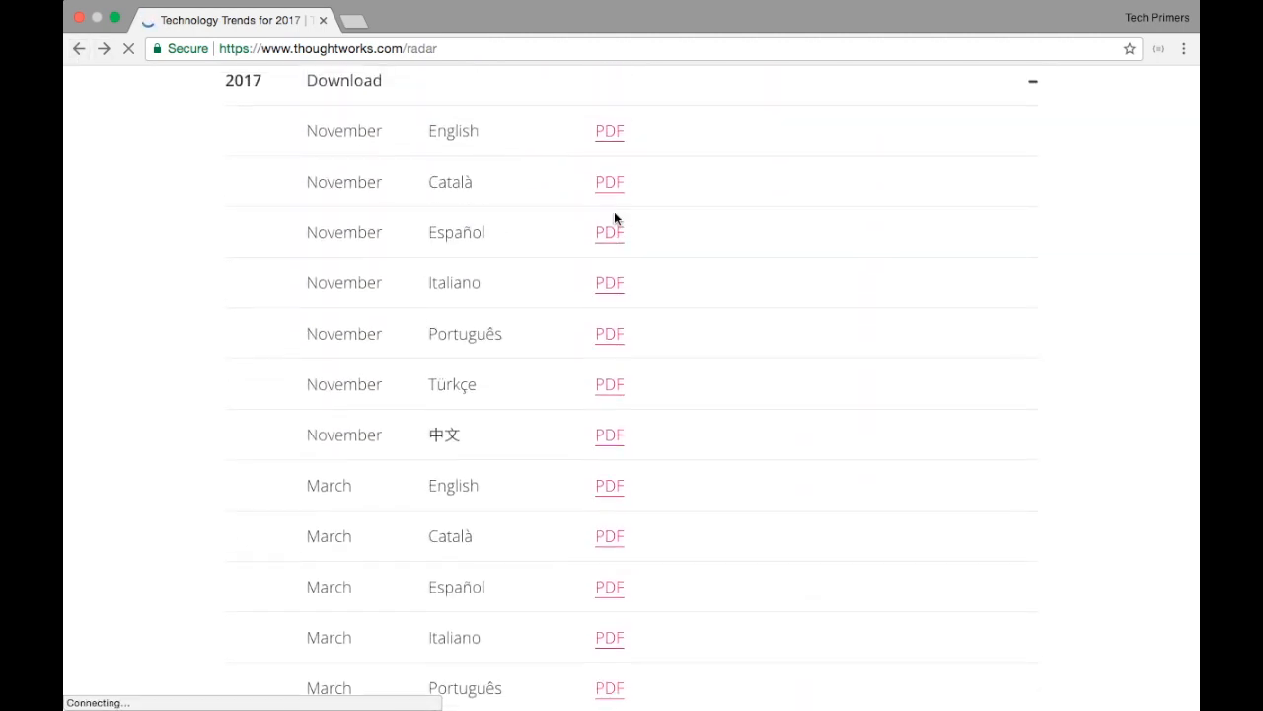
Look over the 2017 Downloads table, then scroll up to the Technology Advisory Board list.
scroll(down, 3)
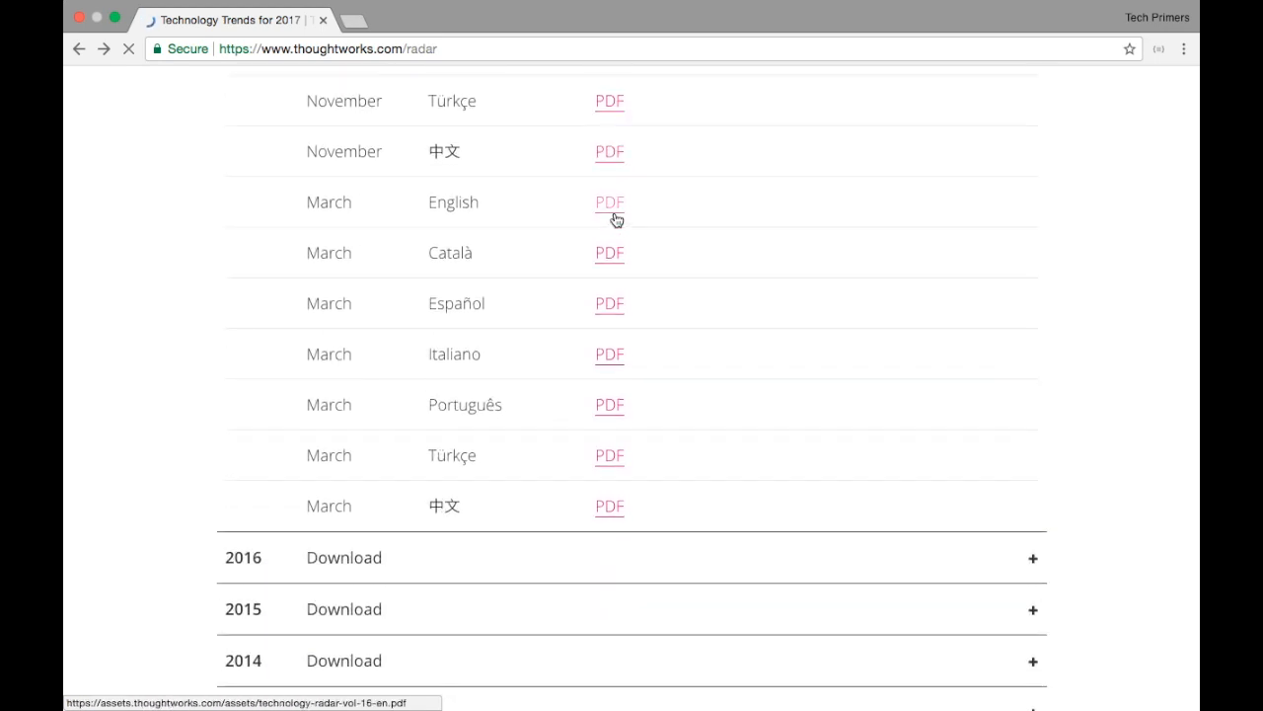
click(608, 201)
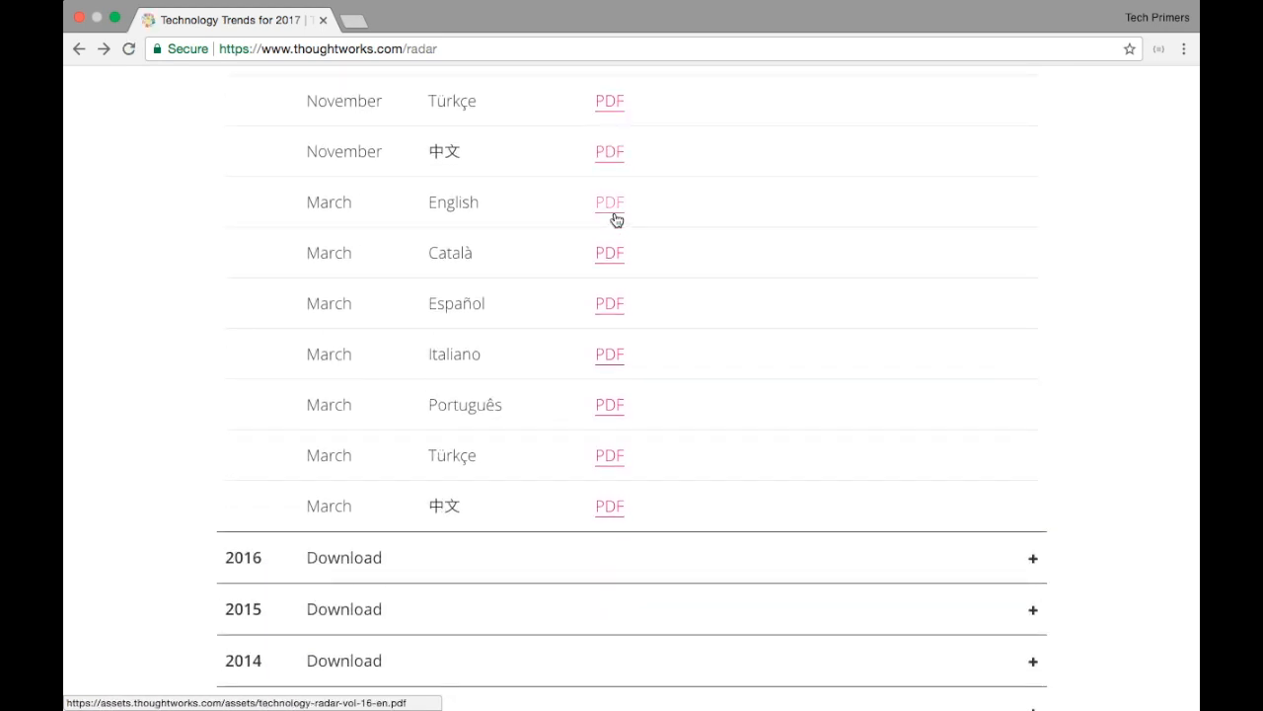
scroll(down, 3)
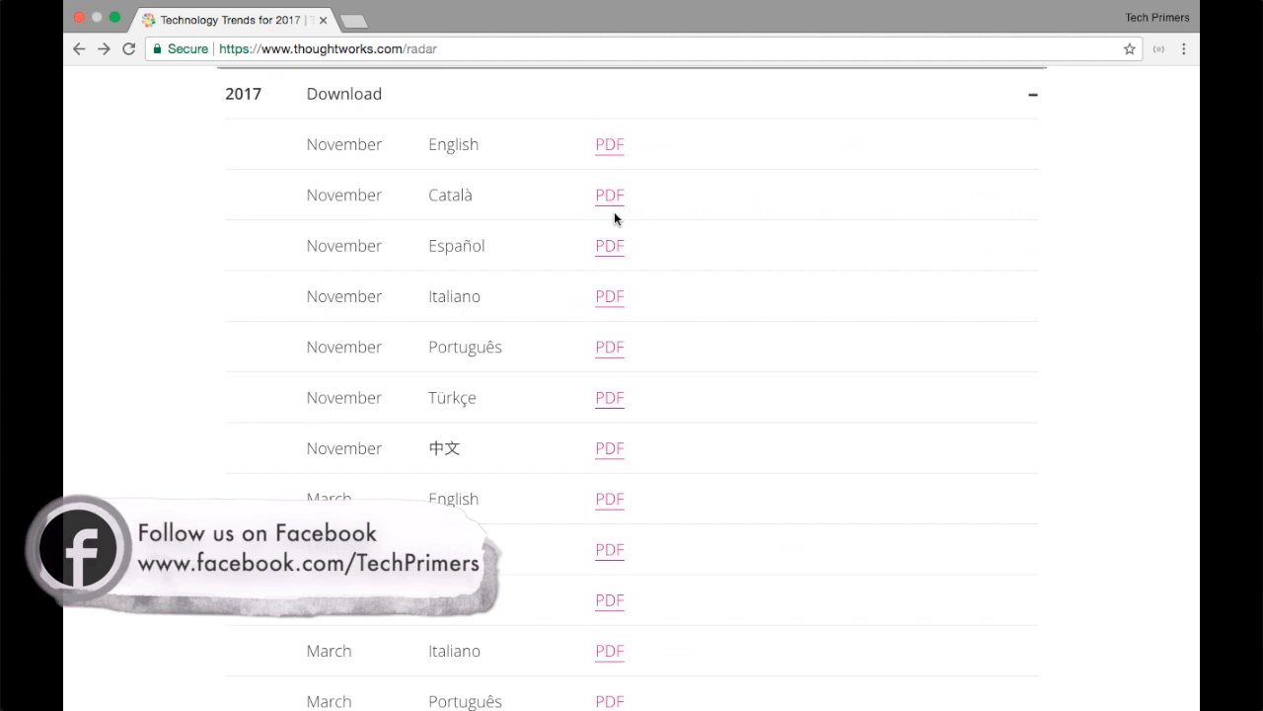
scroll(up, 3)
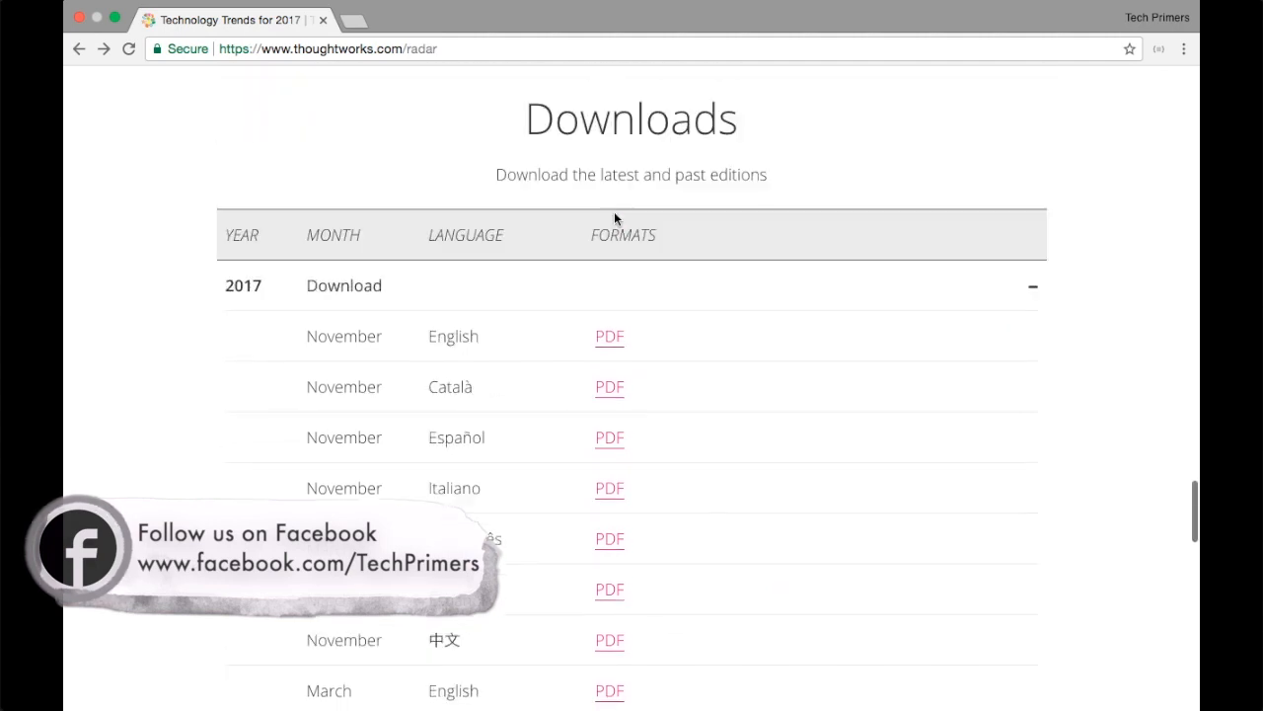
scroll(up, 3)
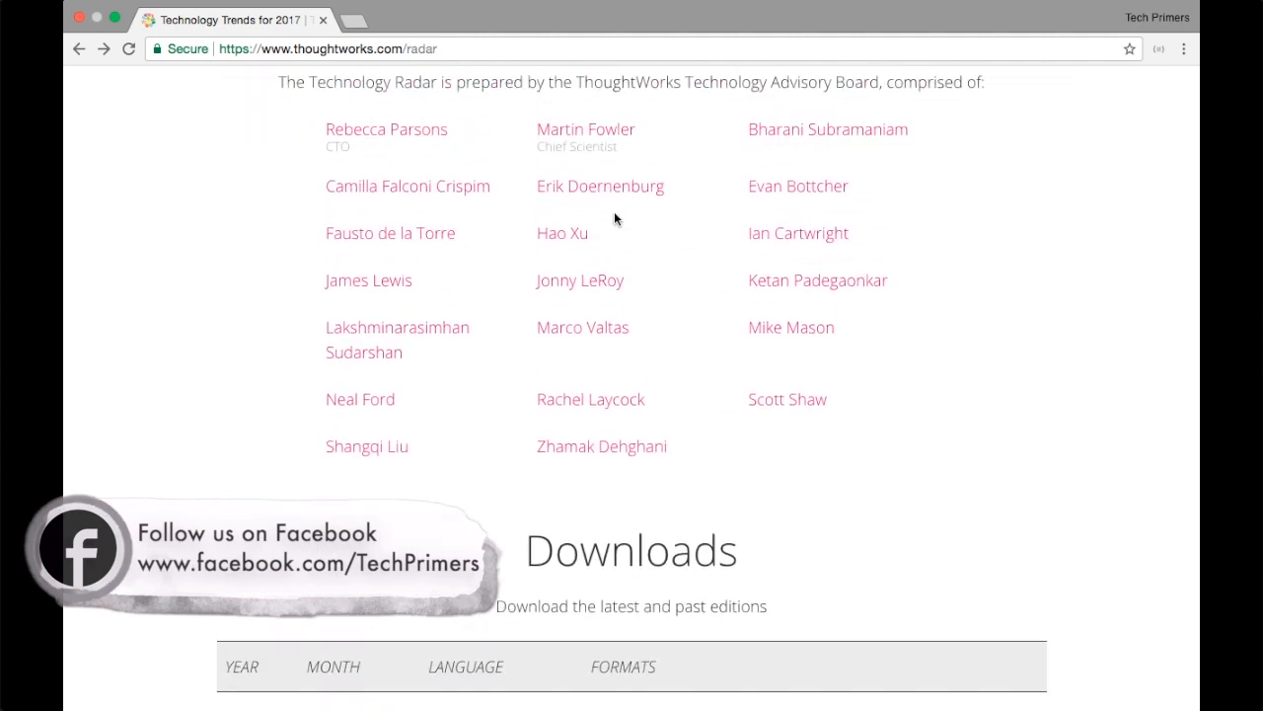